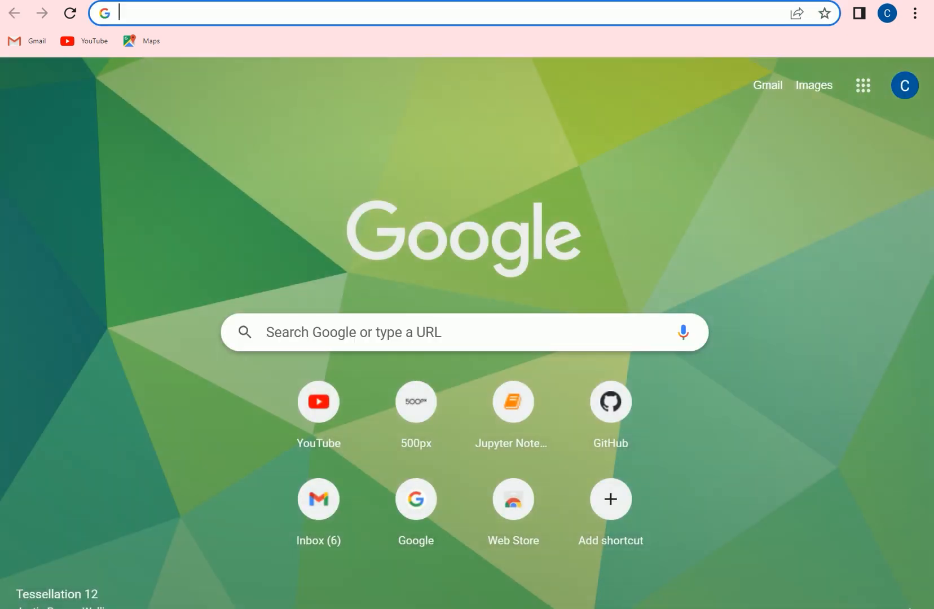
text(yolov5 github)
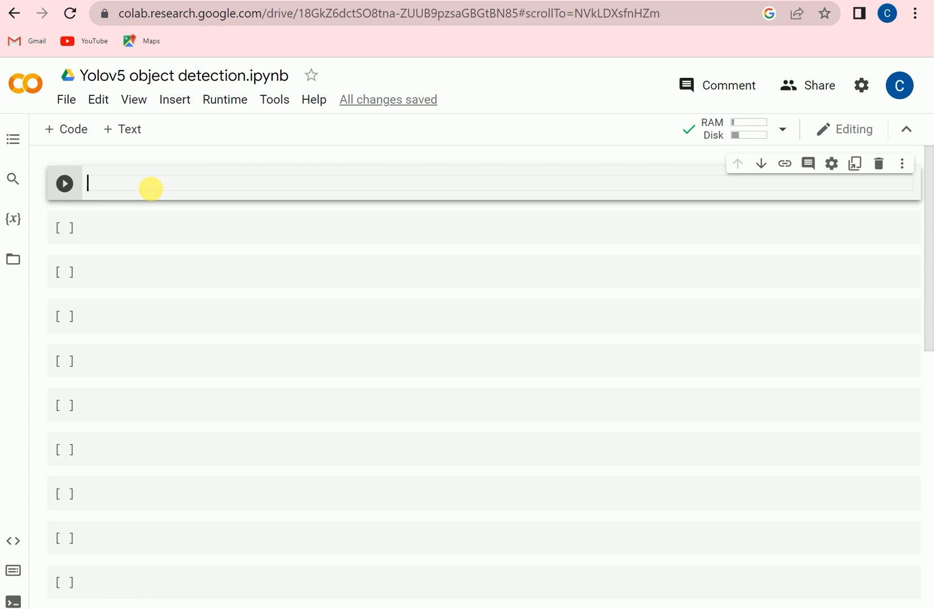
text(!)
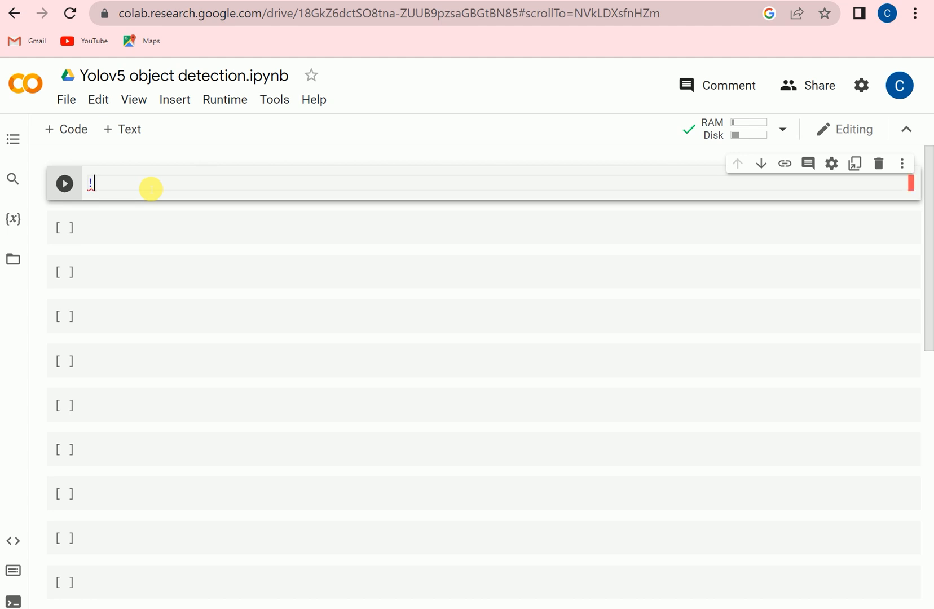
text(git clone)
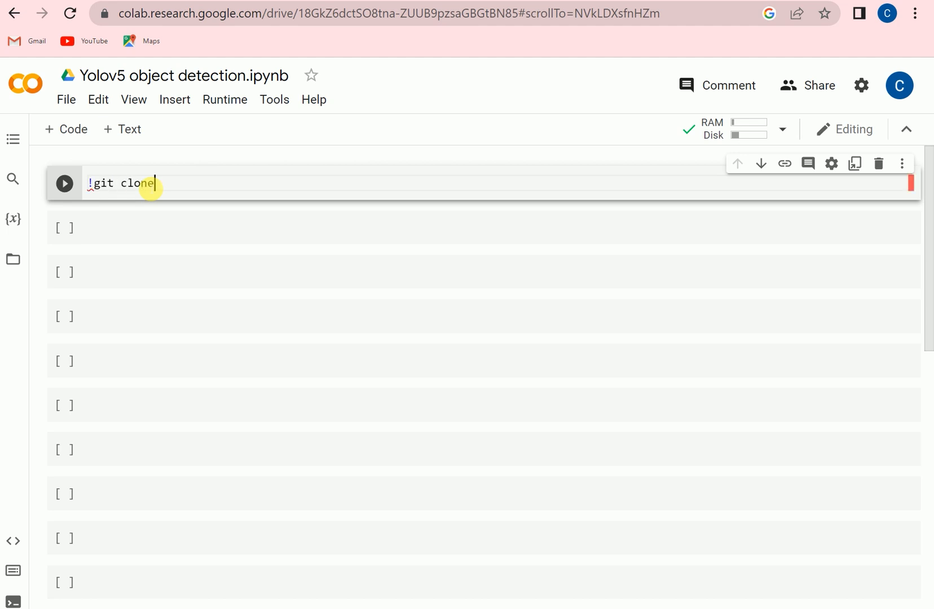
text(https://github.com/ultralytics/yolov5)
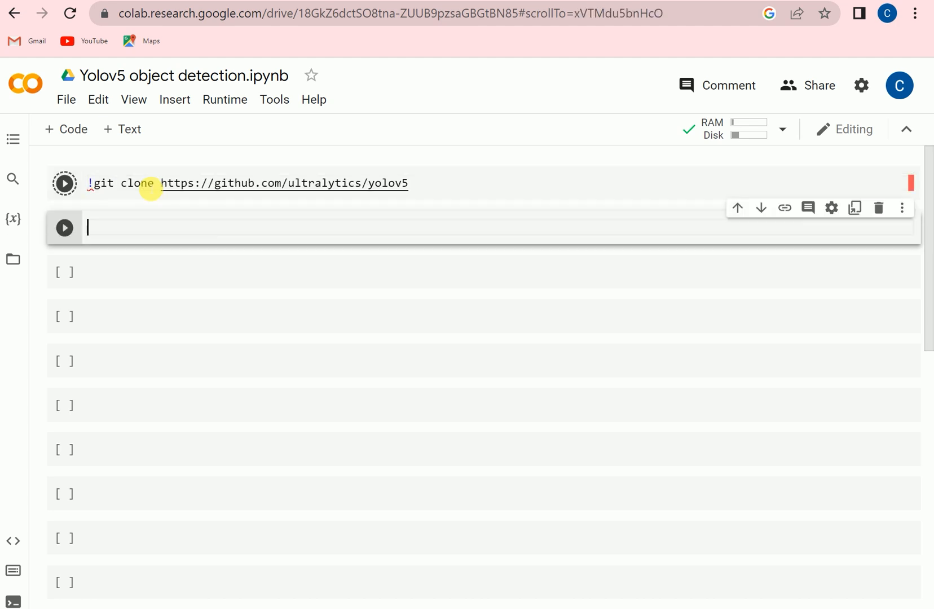
click(63, 183)
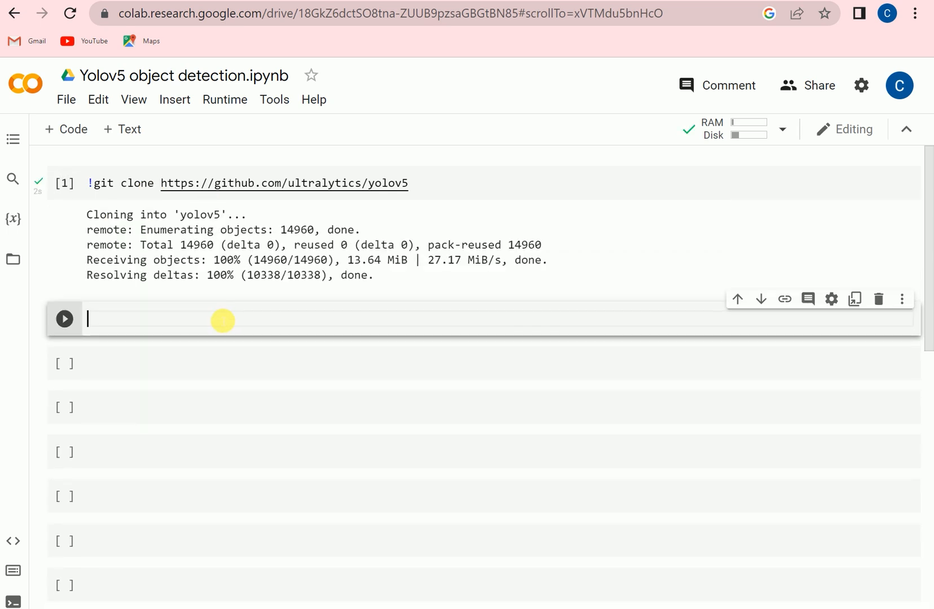
mouse_move(40, 279)
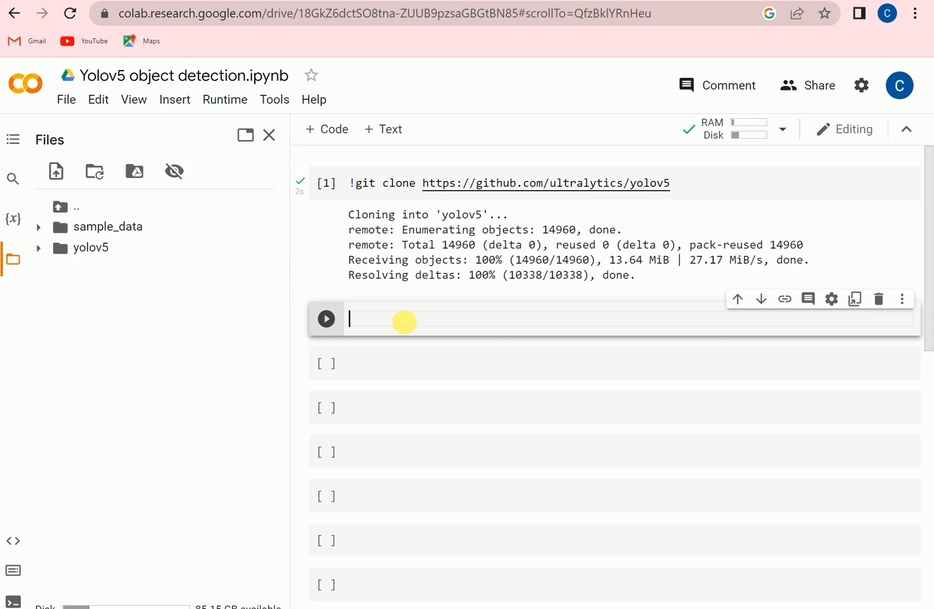
Step: Run ls, then %cd yolov5, and expand the yolov5 folder in the Files sidebar
text(ls)
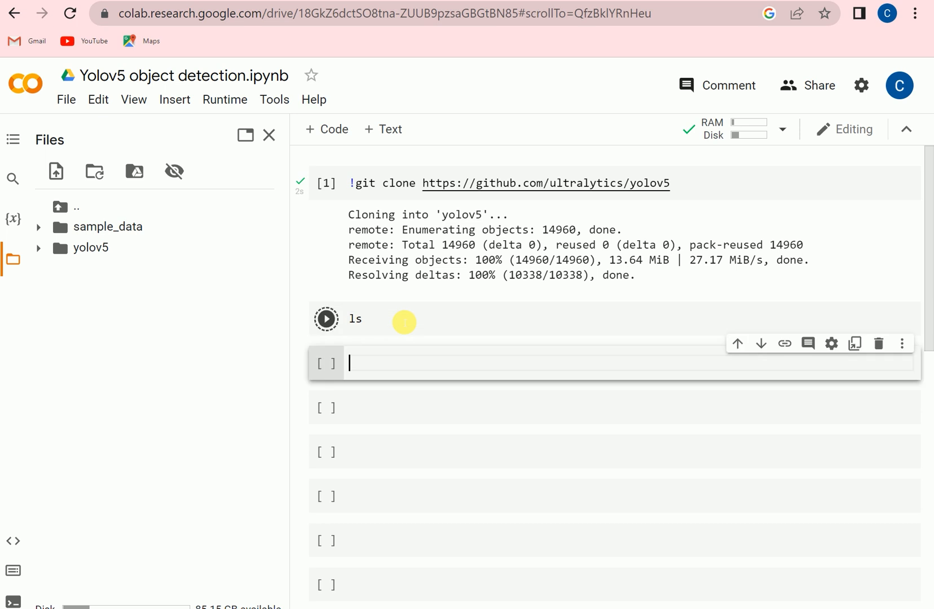
click(326, 318)
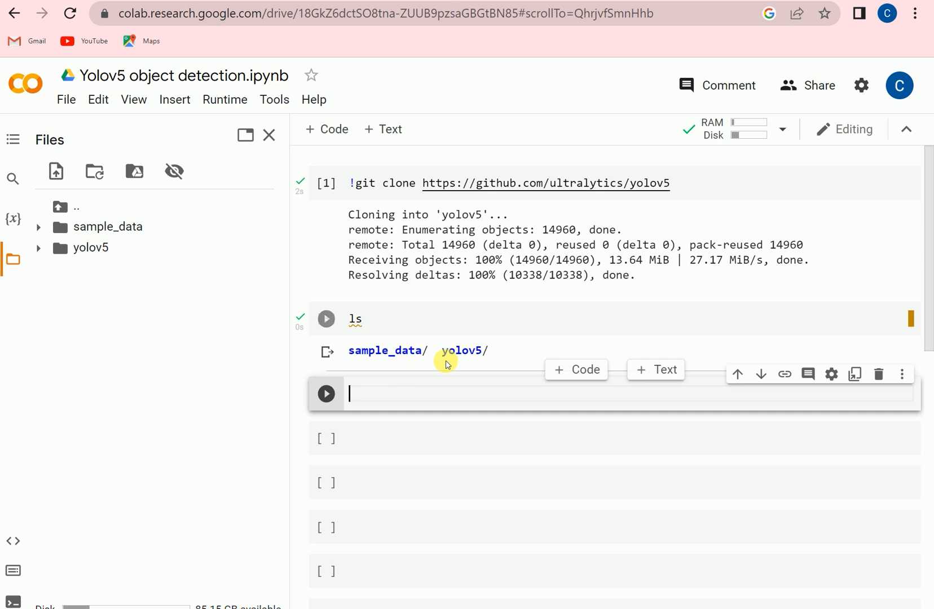
click(326, 319)
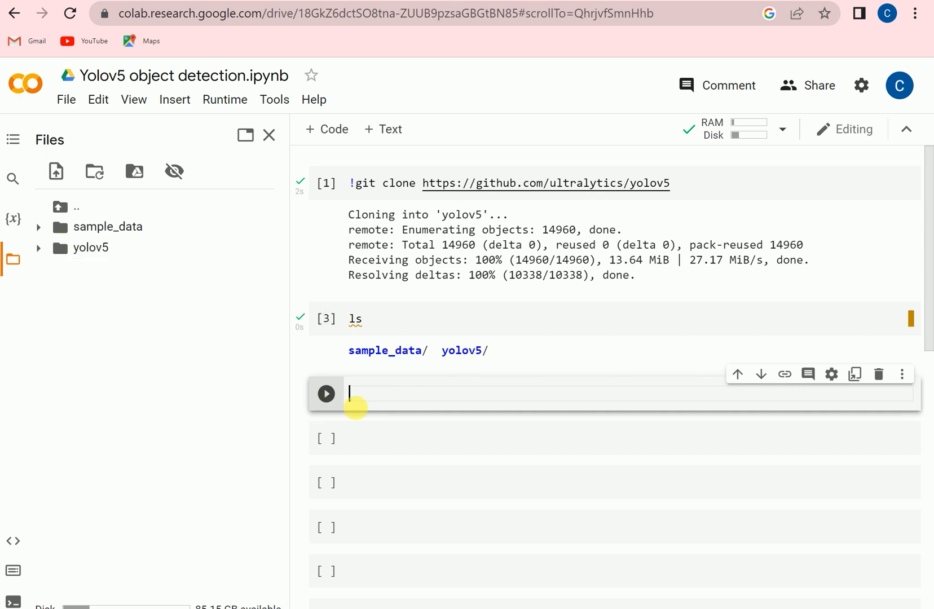
text(%)
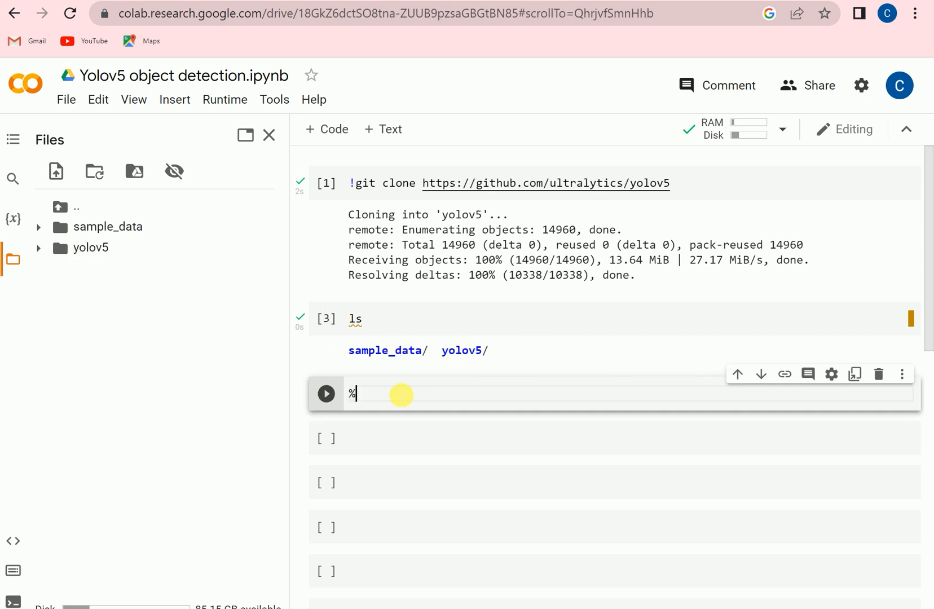
text(cd yo)
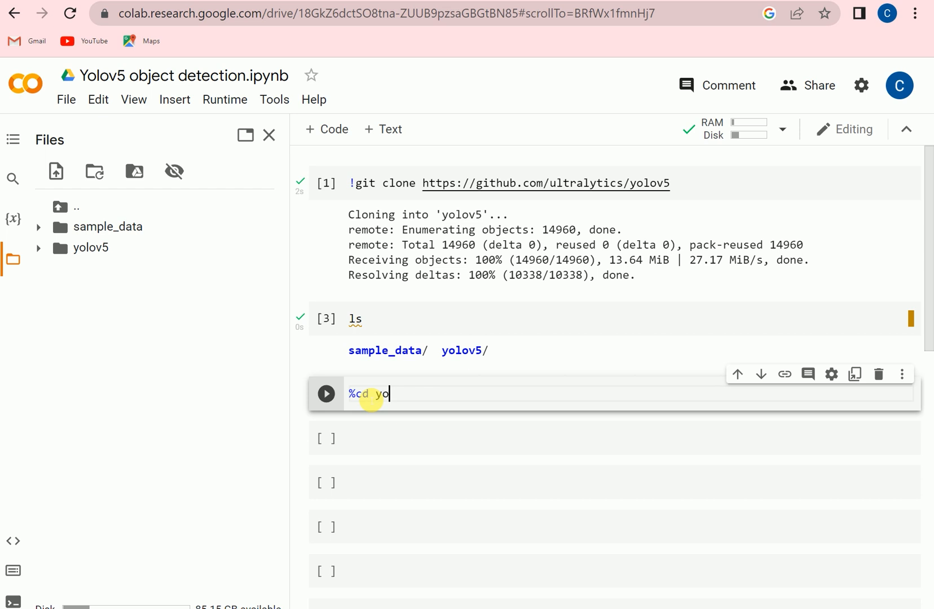
text(lov5)
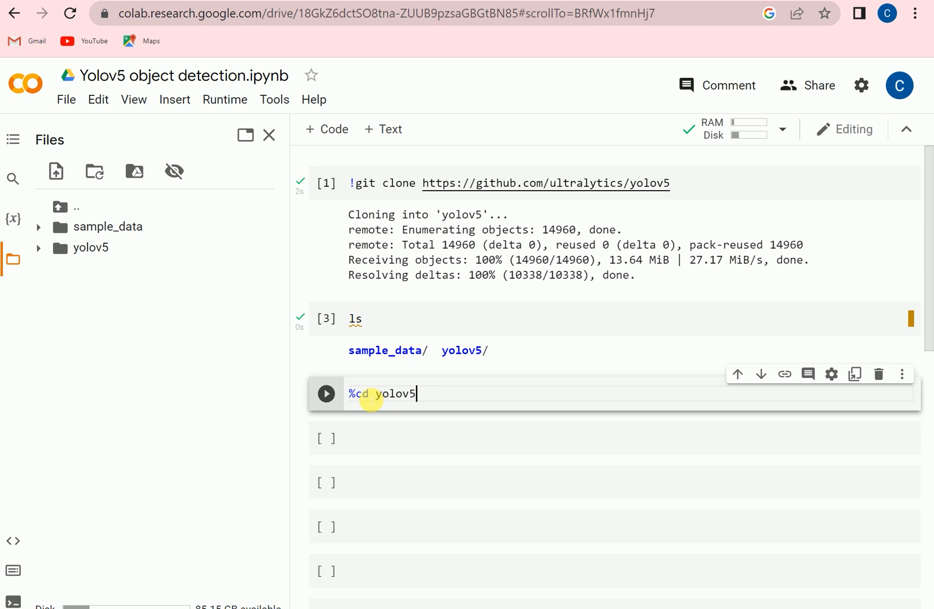
click(326, 394)
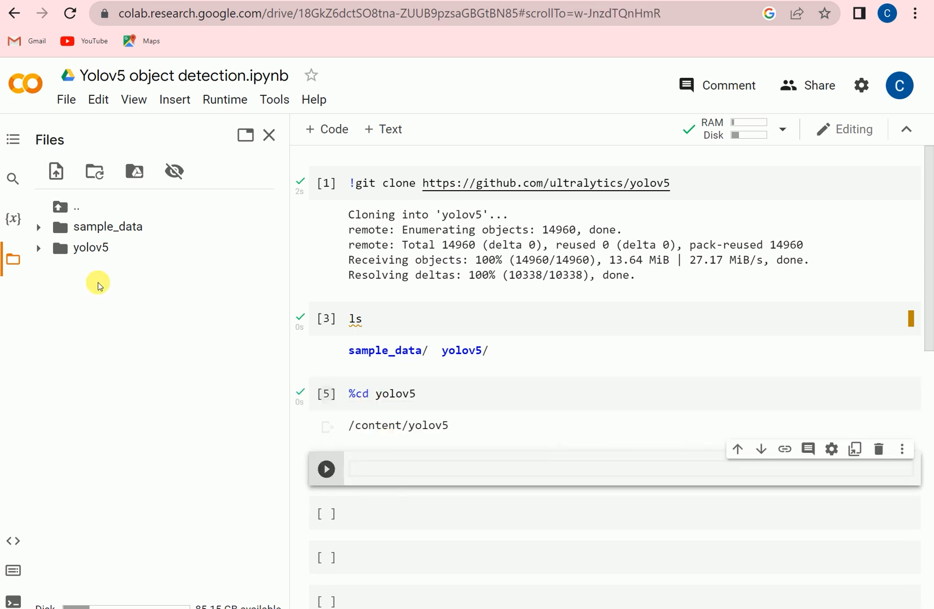
click(38, 248)
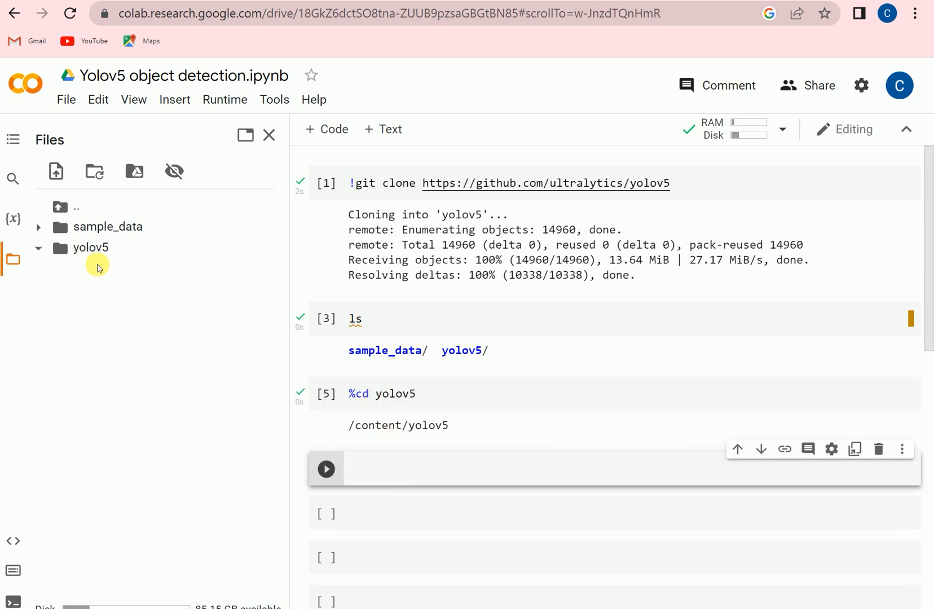
click(89, 247)
text(!)
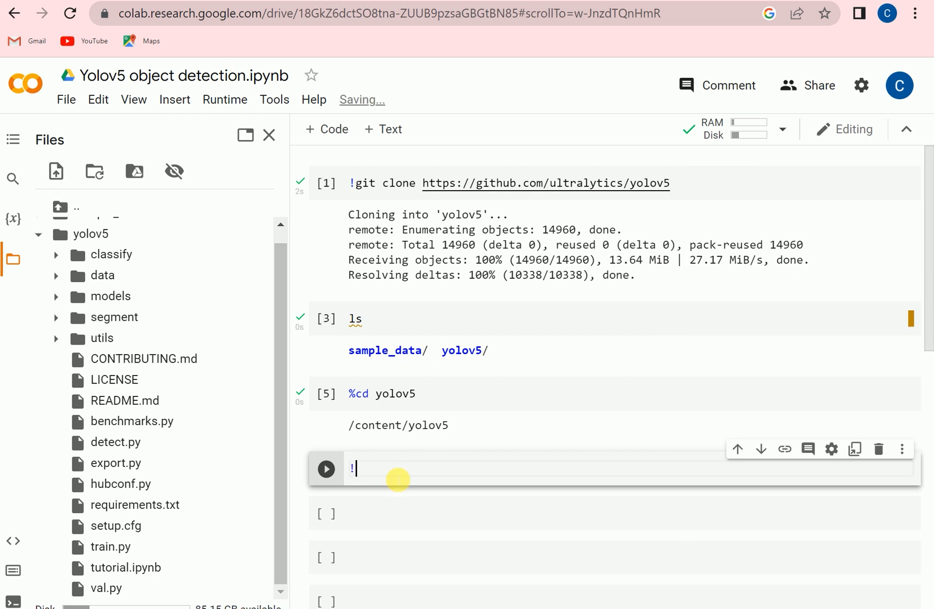
Step: Run !pip install -qr requirements.txt in a new cell
text(pip insta)
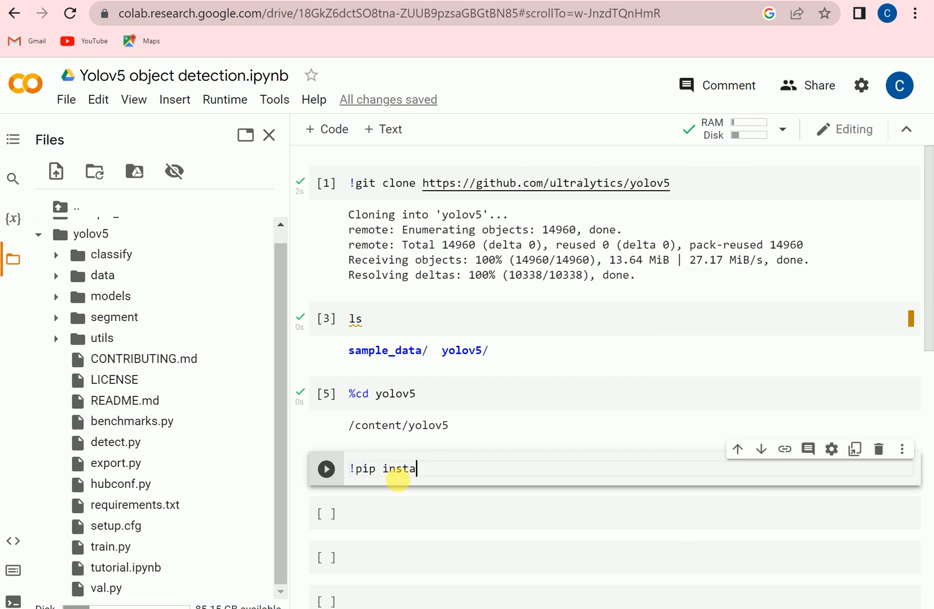
text(ll -)
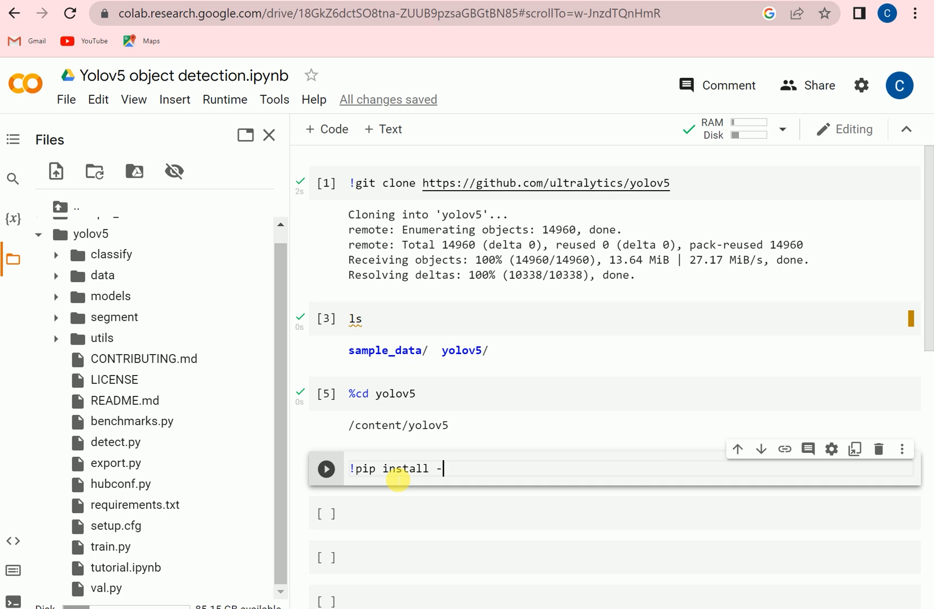
text(qr req)
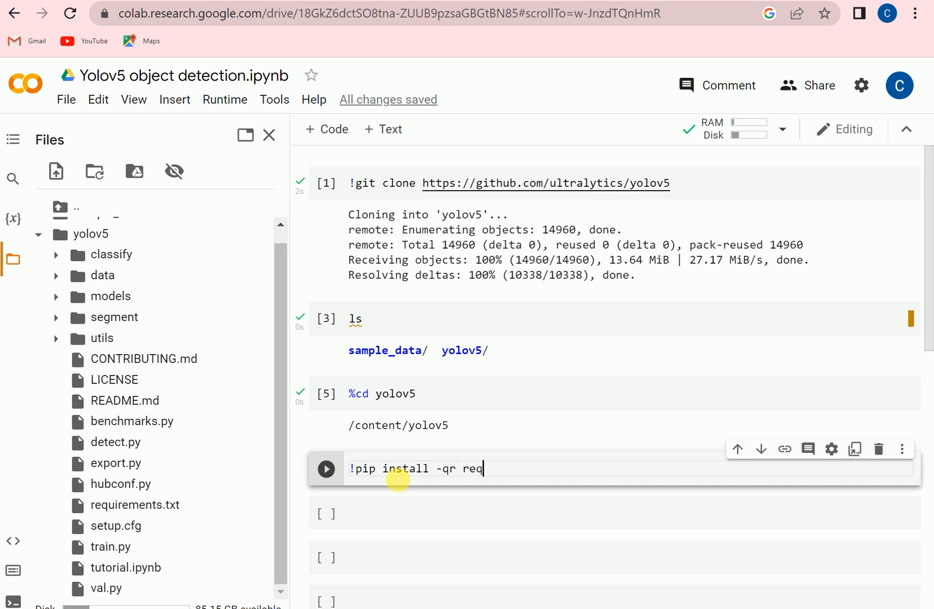
text(uir)
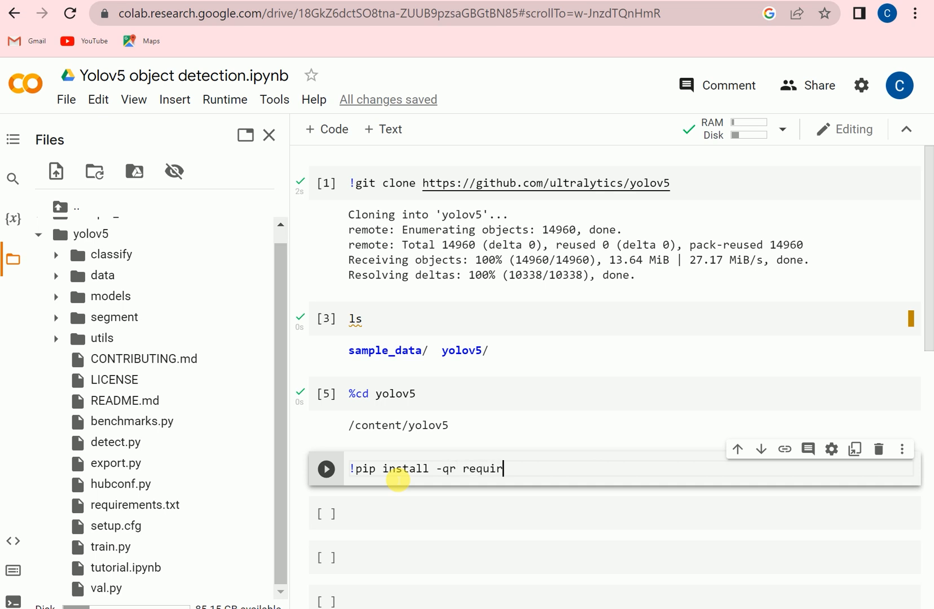
text(emne)
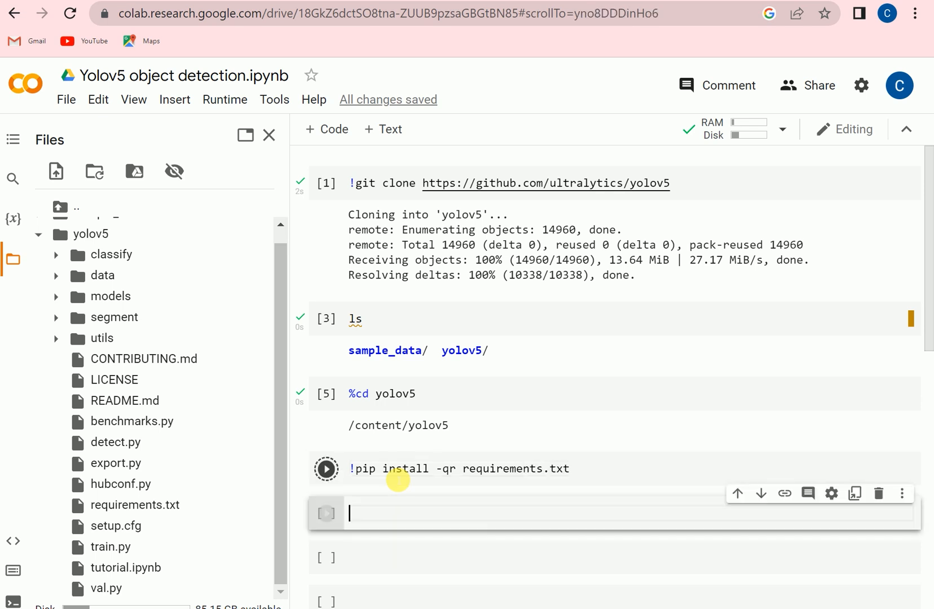
click(326, 468)
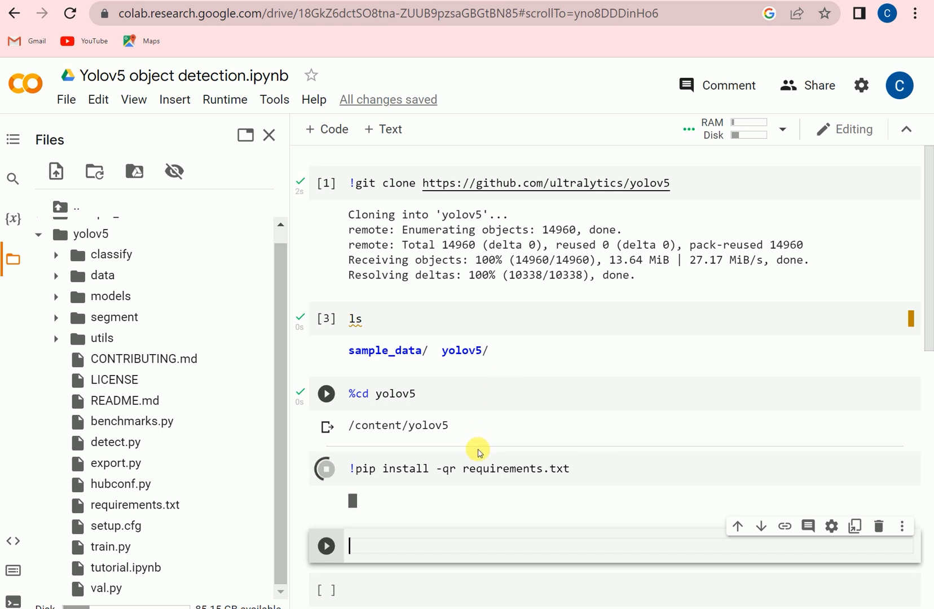
scroll(down, 3)
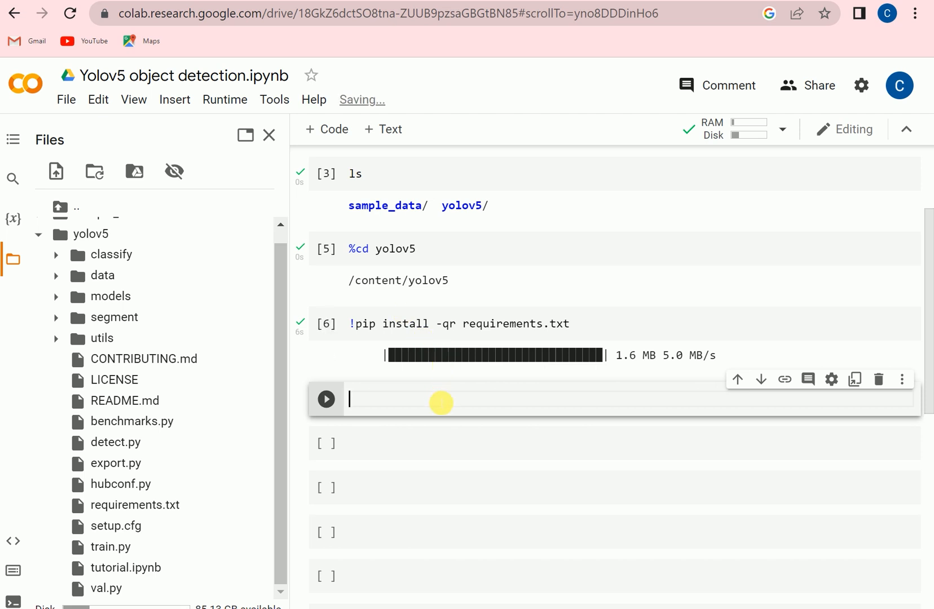
Step: Import torch and utils in a new cell and run it
text(import)
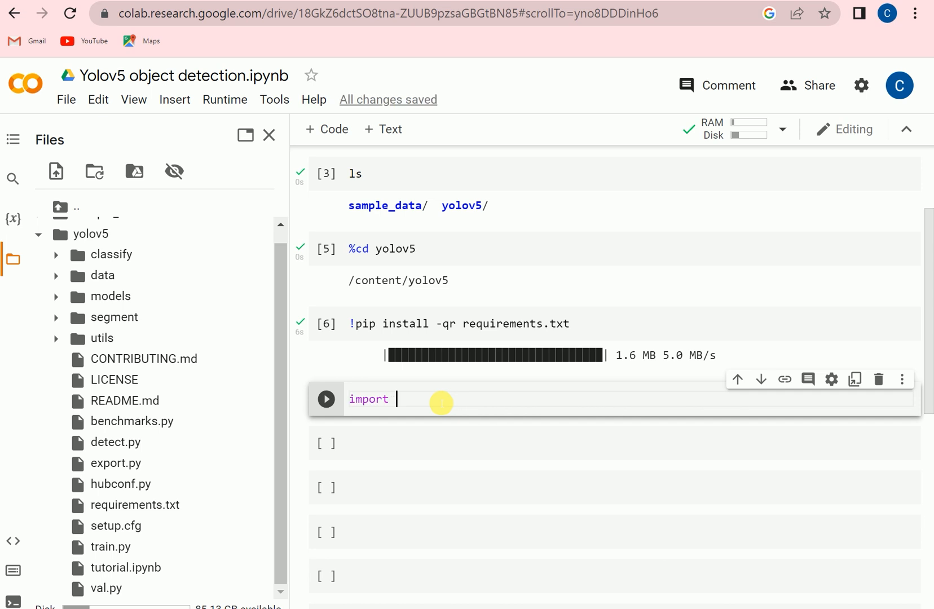
text(torch)
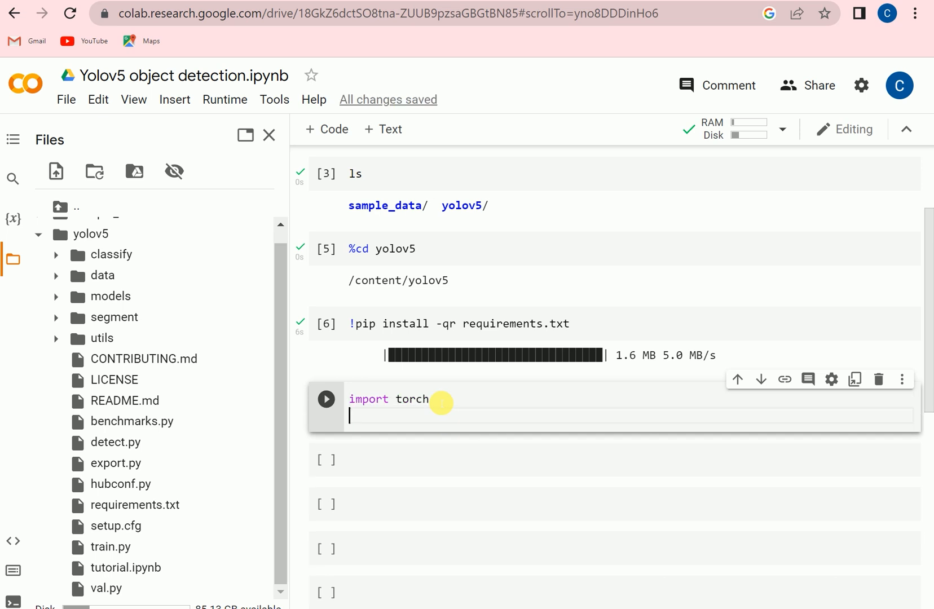
text(import)
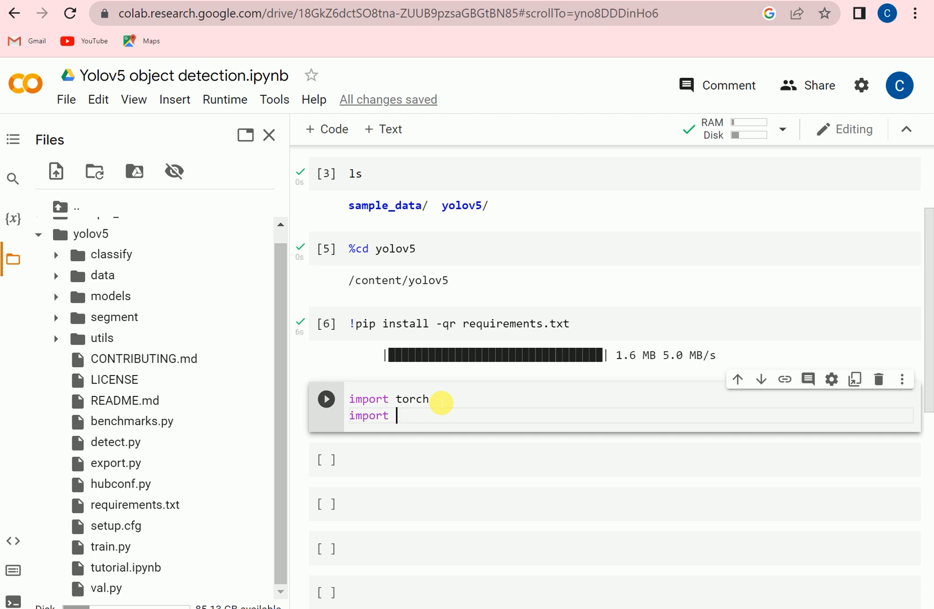
text(utils)
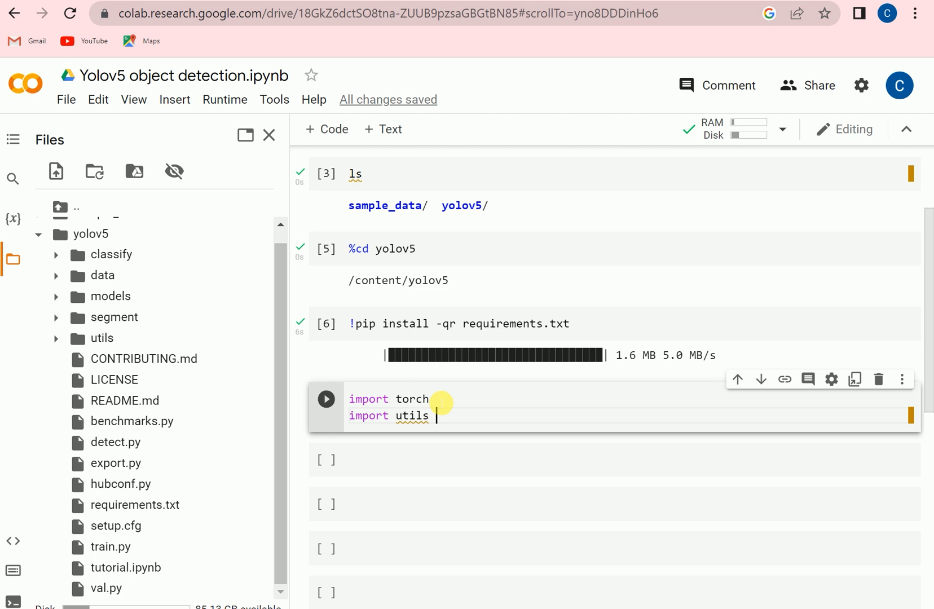
click(326, 398)
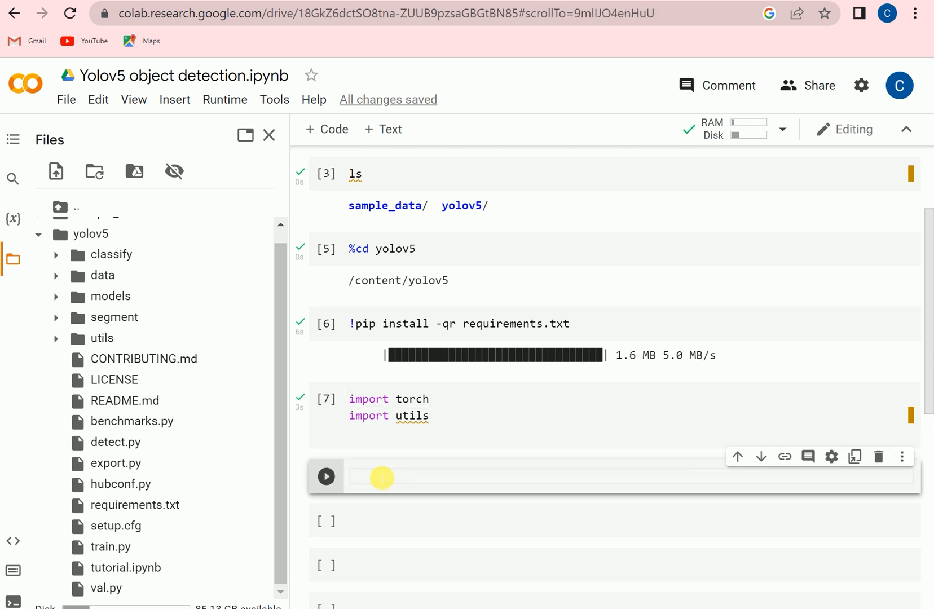
Step: Run display=utils.notebook_init() to complete YOLOv5 setup
text(displa)
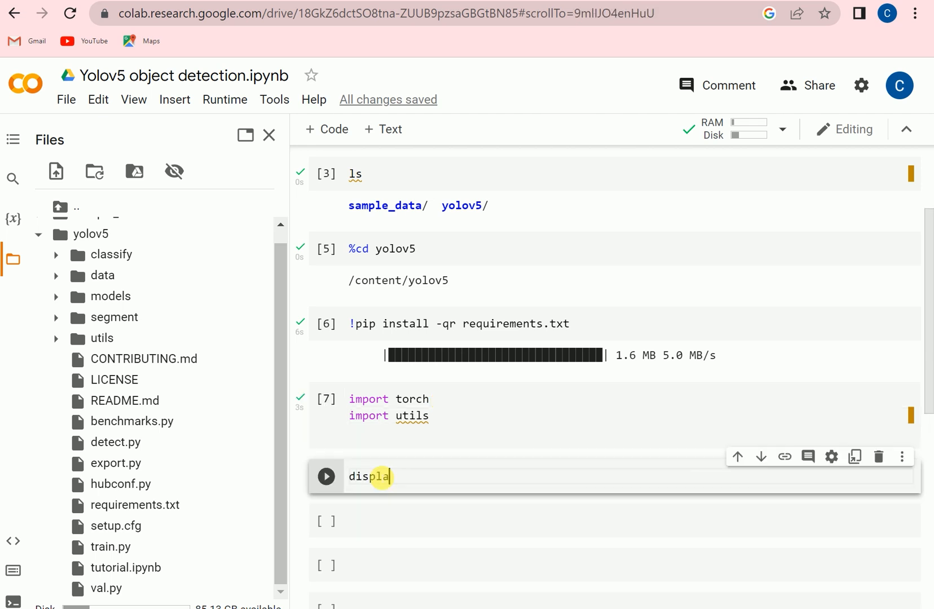
text(y=)
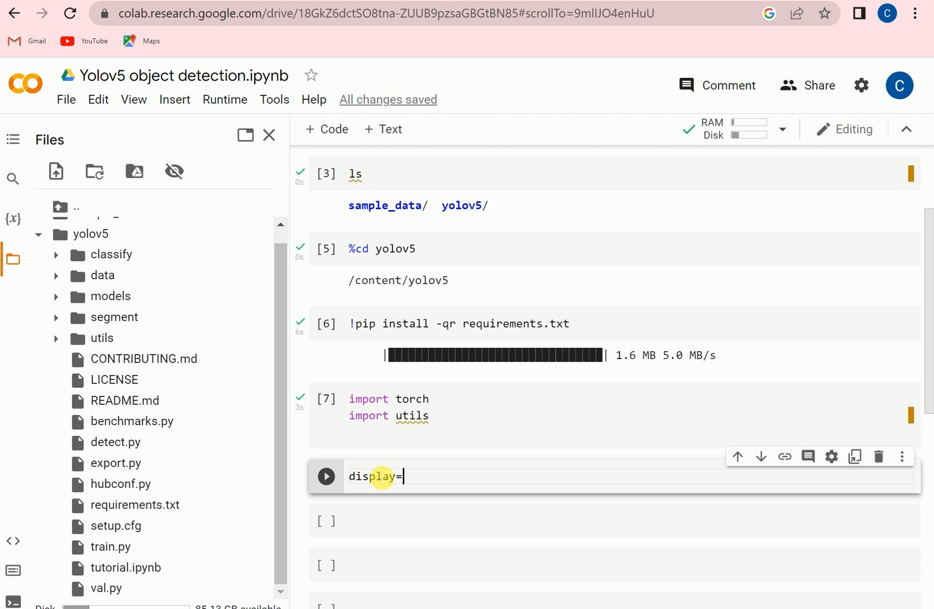
text(utilsa)
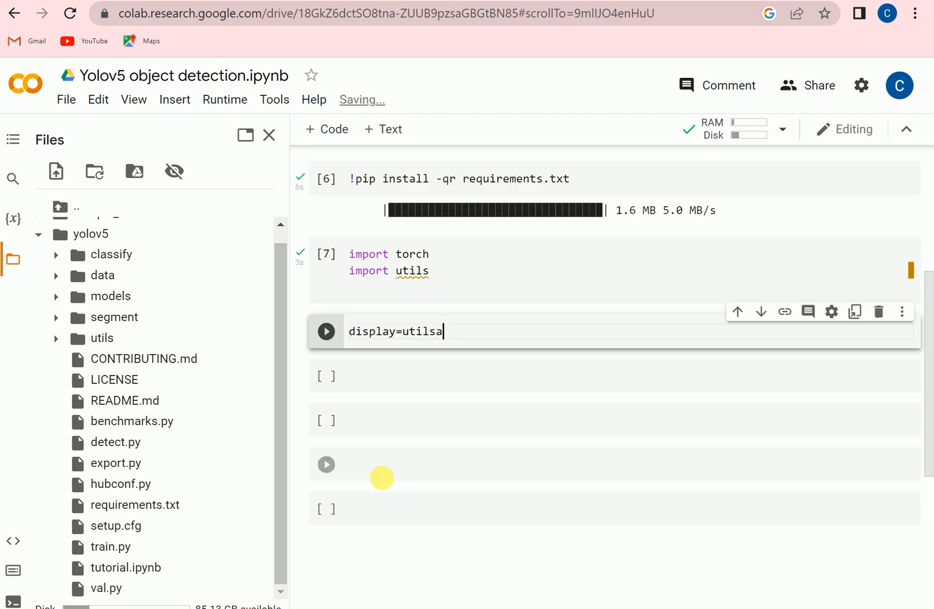
text(.)
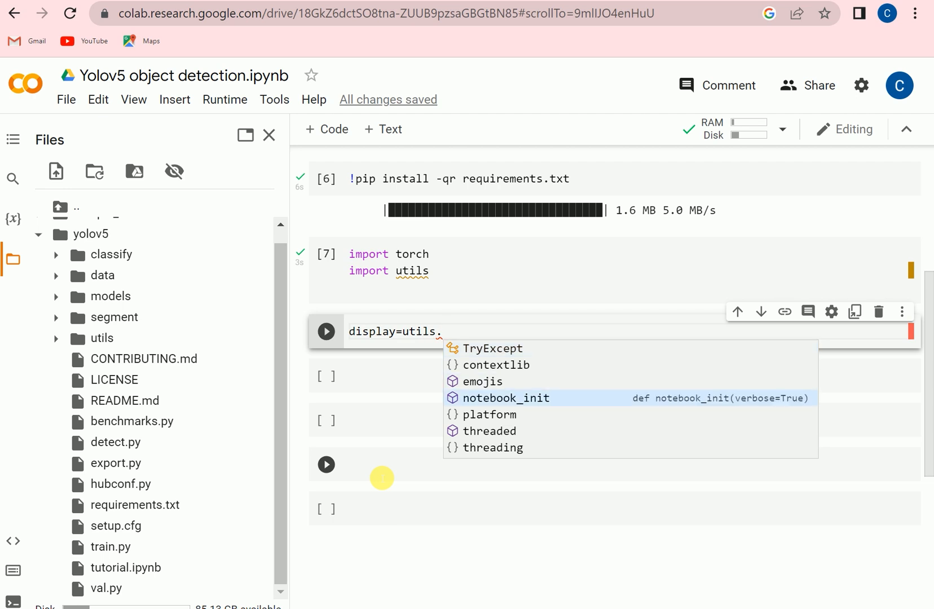
click(509, 398)
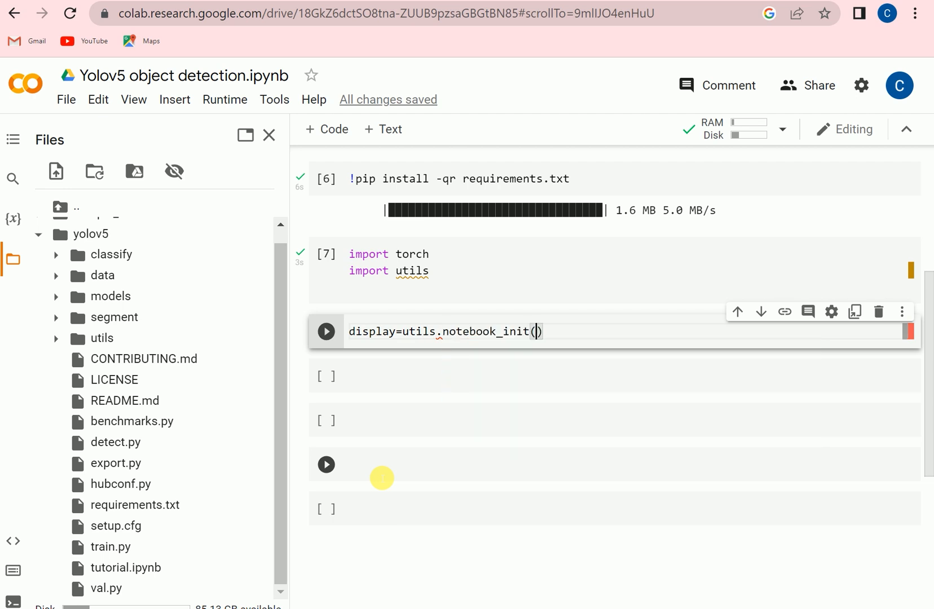
click(326, 331)
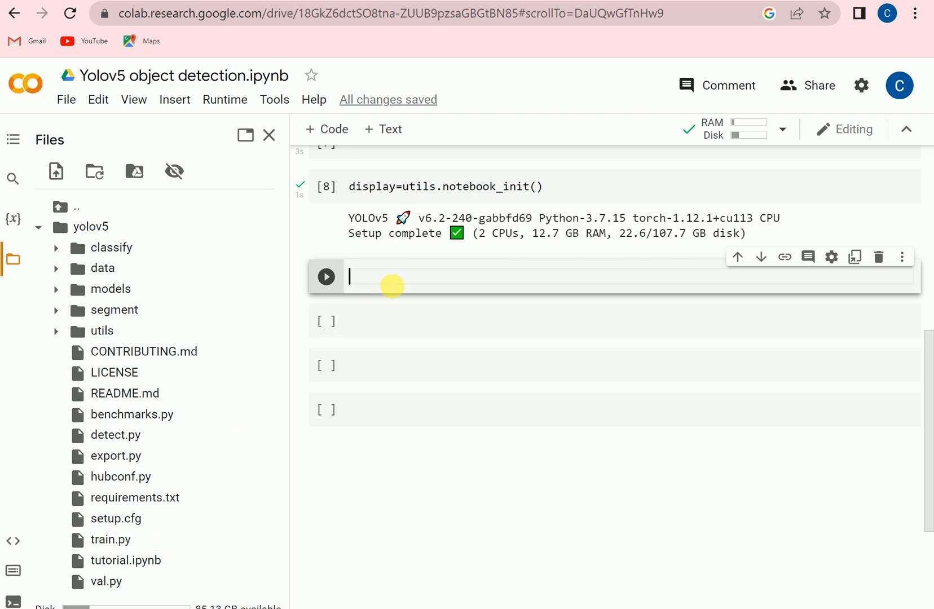
Step: Enter !python train.py --img 640 --batch 20 --epochs 4 --data coco128.yml
text(!pyth)
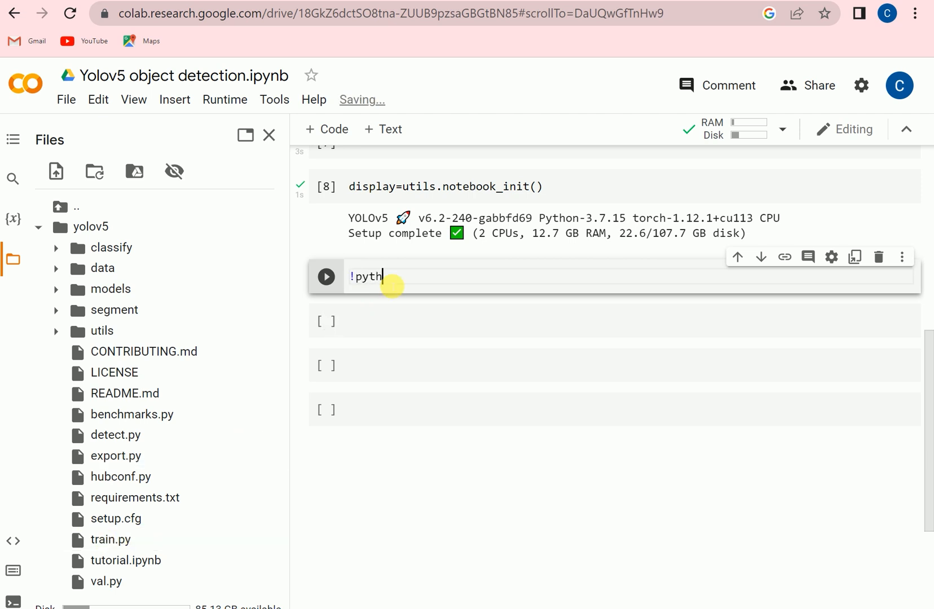
text(on tr)
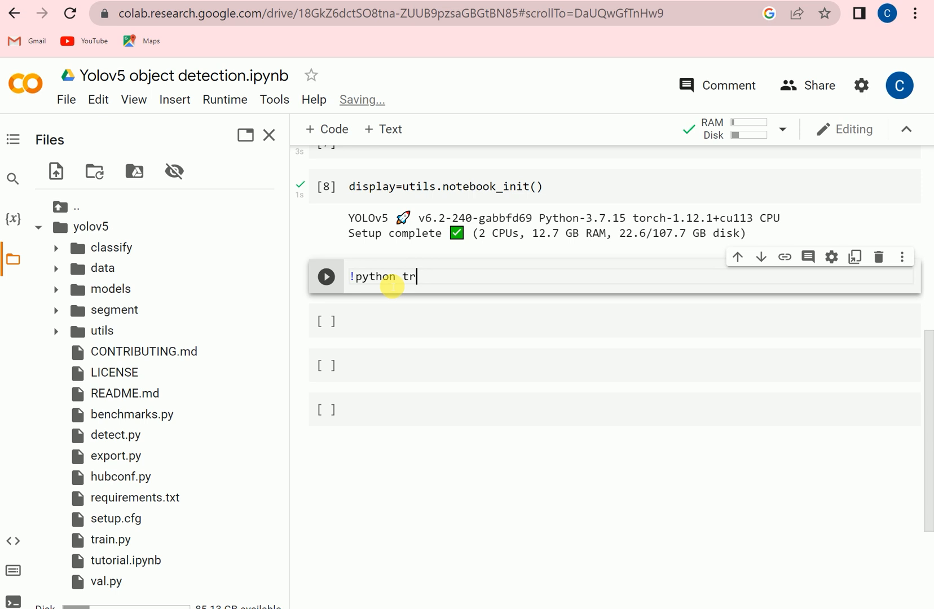
text(ain)
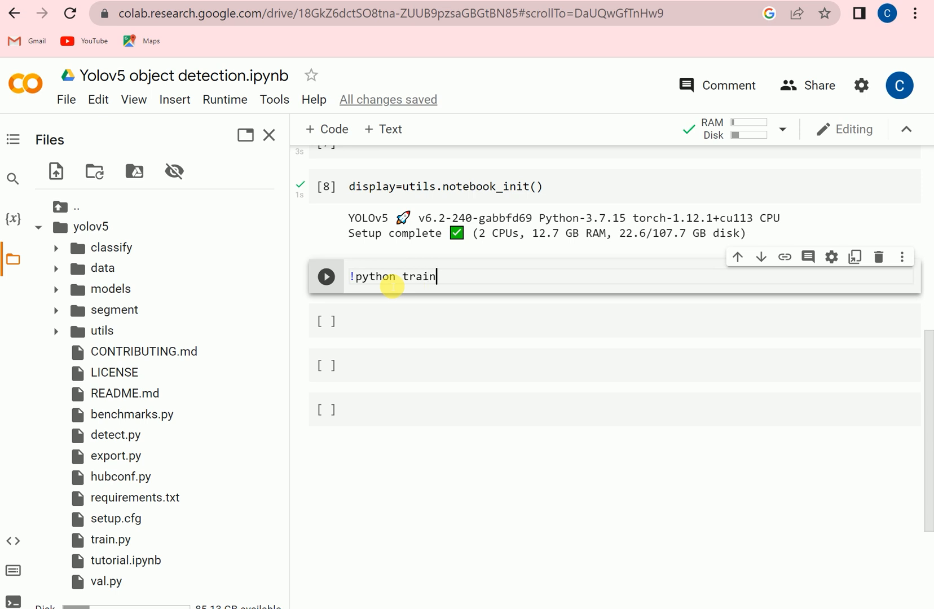
text(.py)
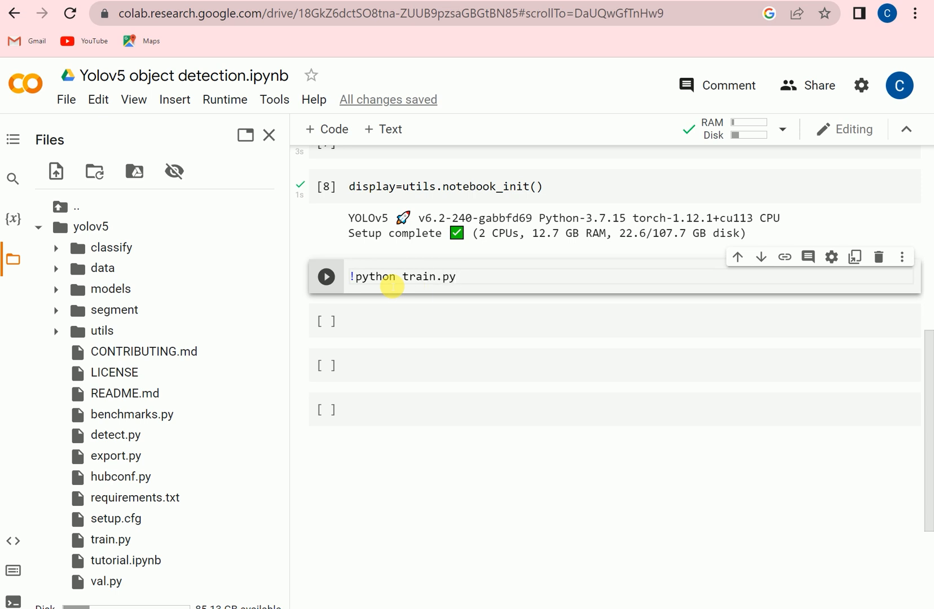
text(--img)
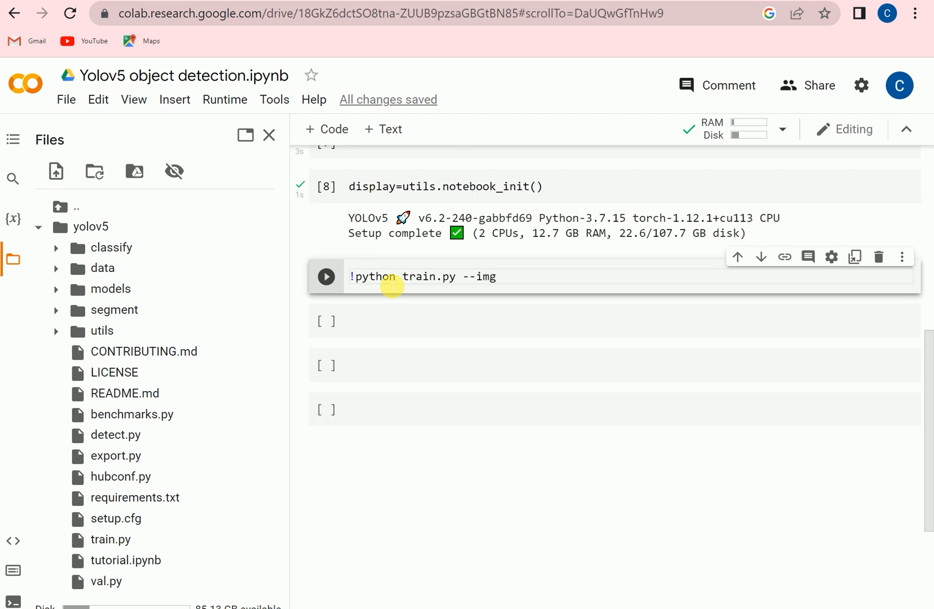
text(640)
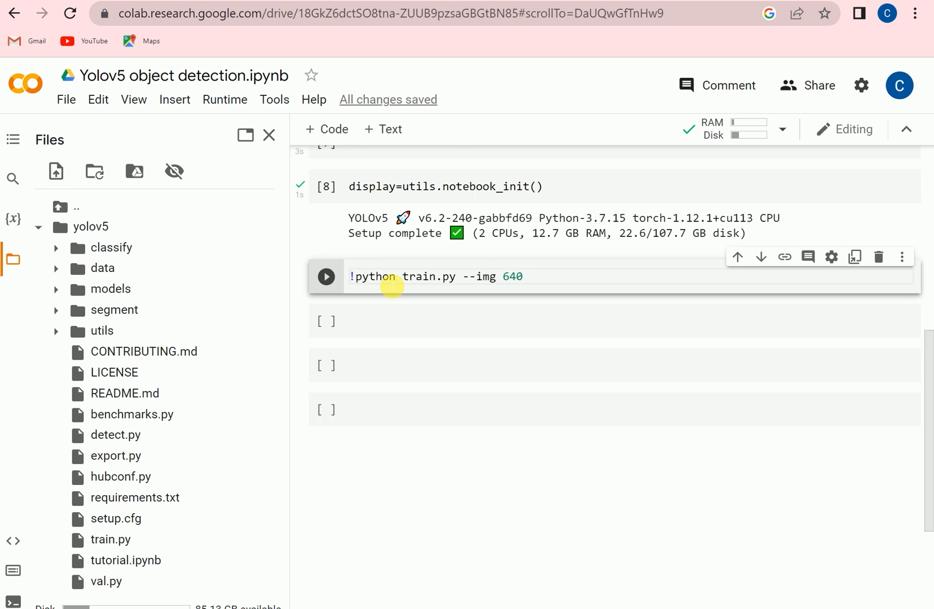
text(--)
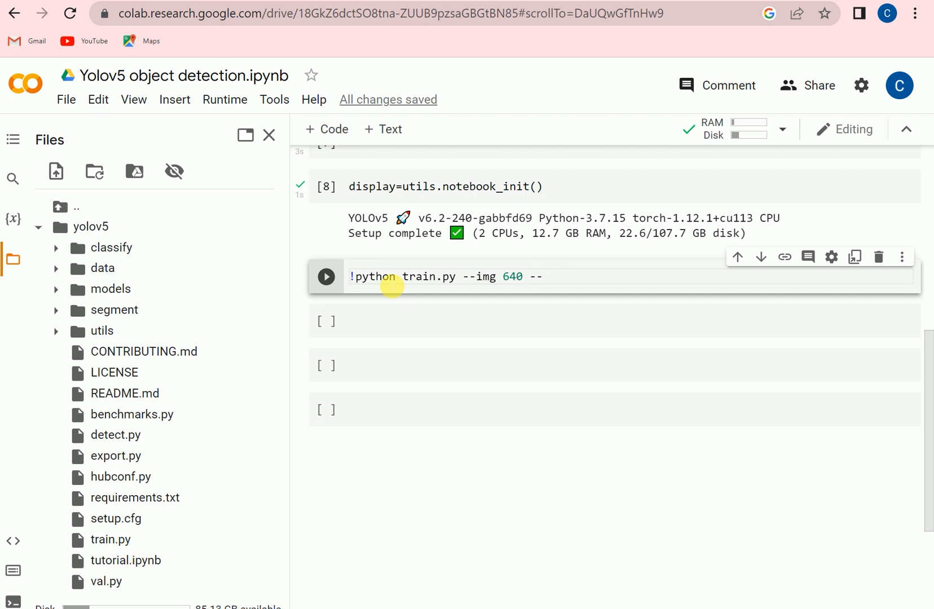
text(batch)
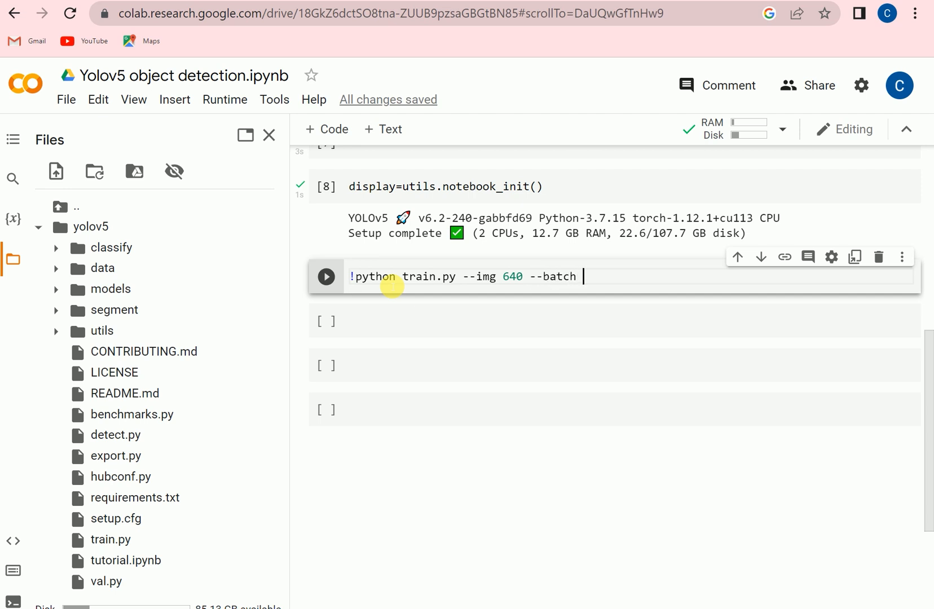
text(20)
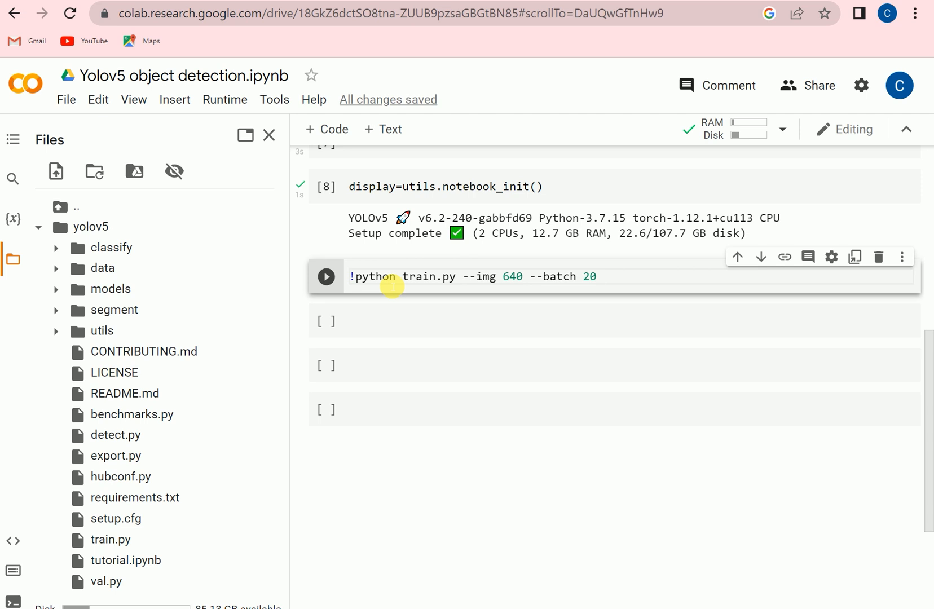
text(--)
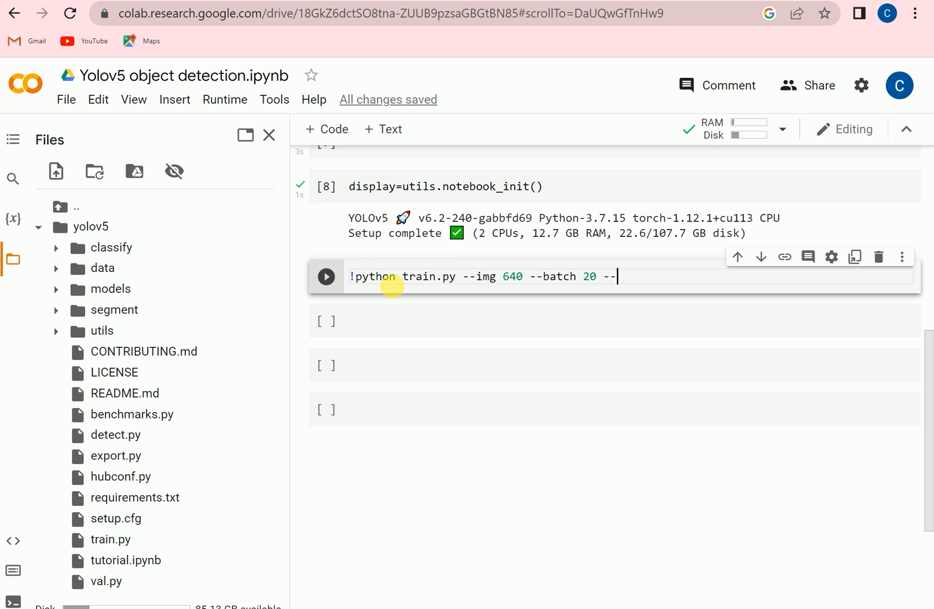
text(epo)
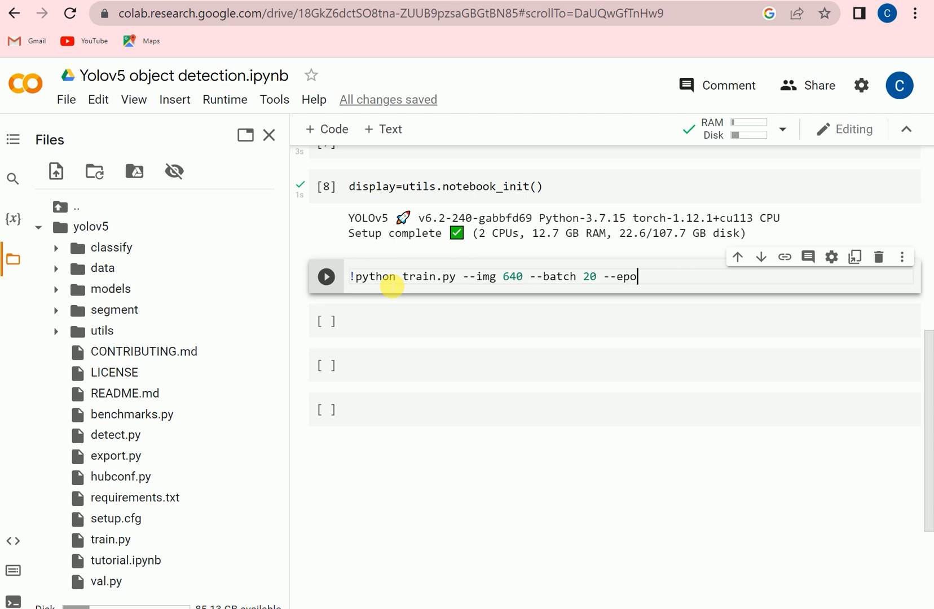
text(chs)
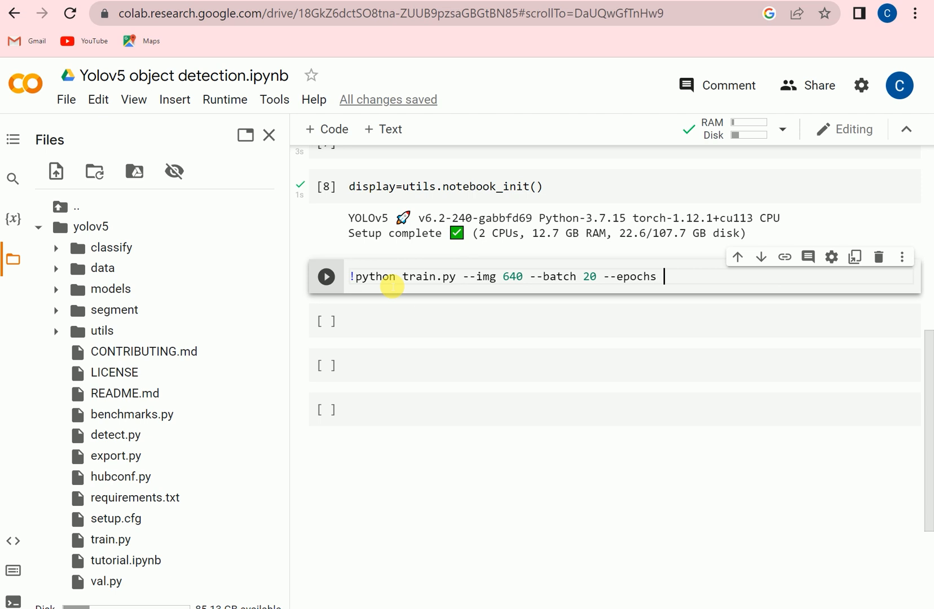
text(4)
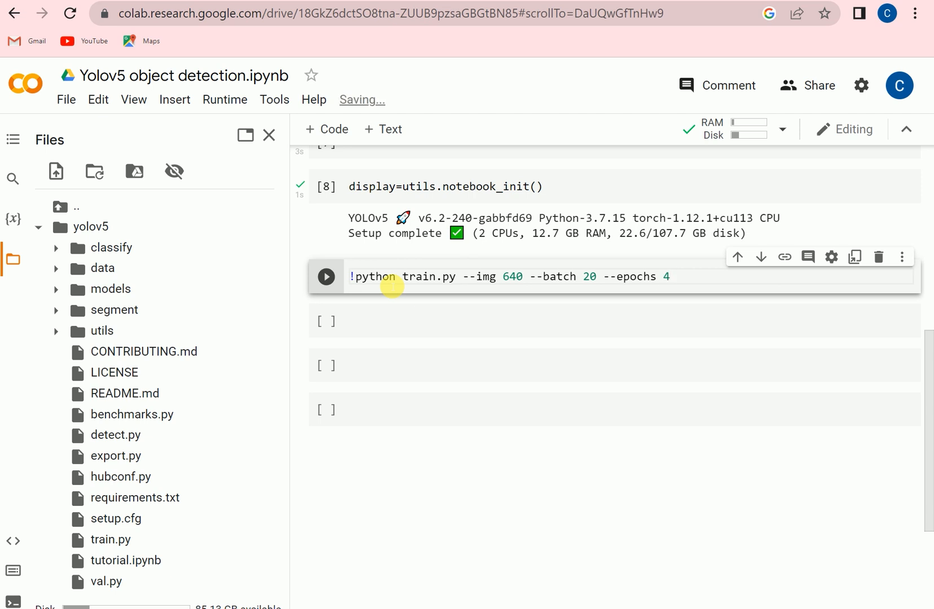
text(--)
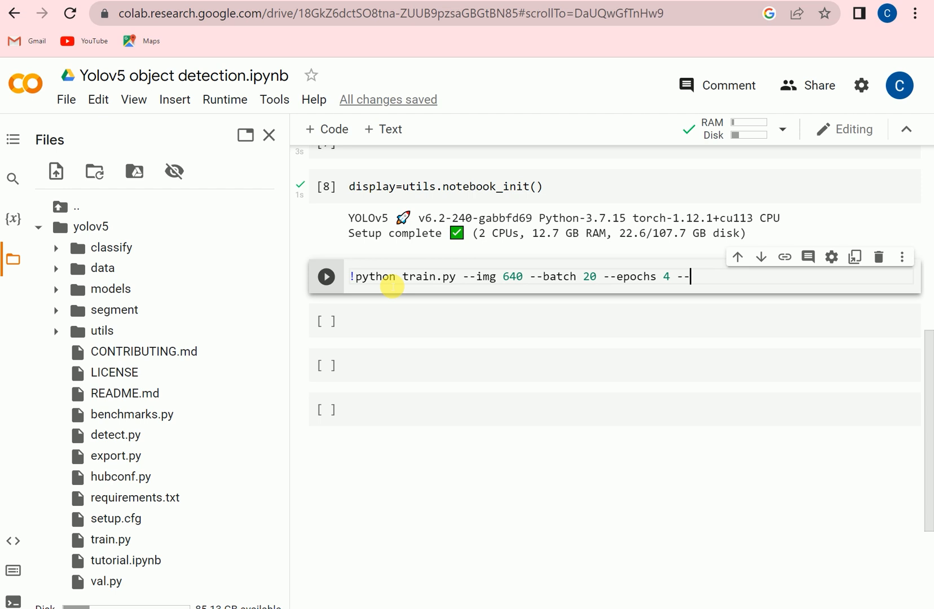
text(data)
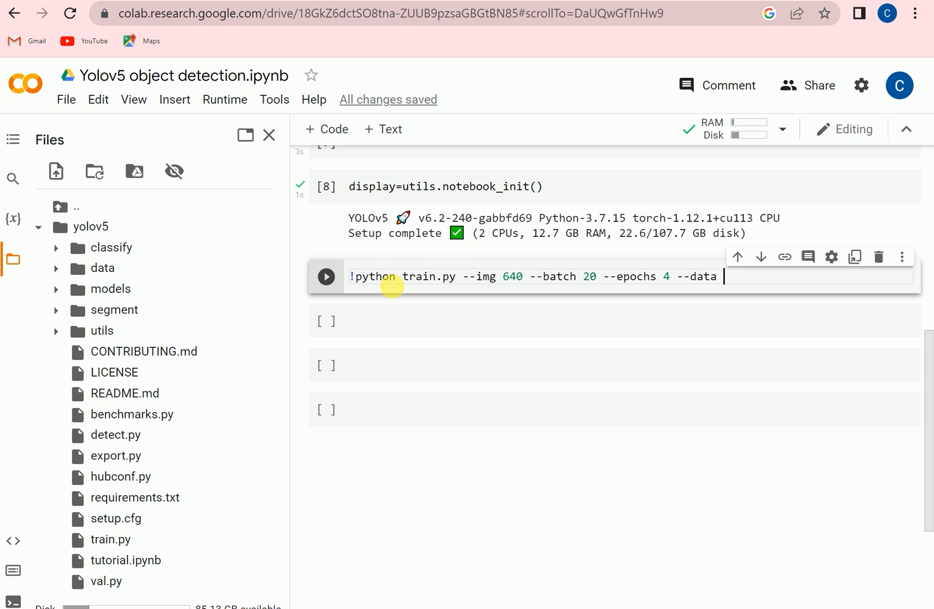
text(coco)
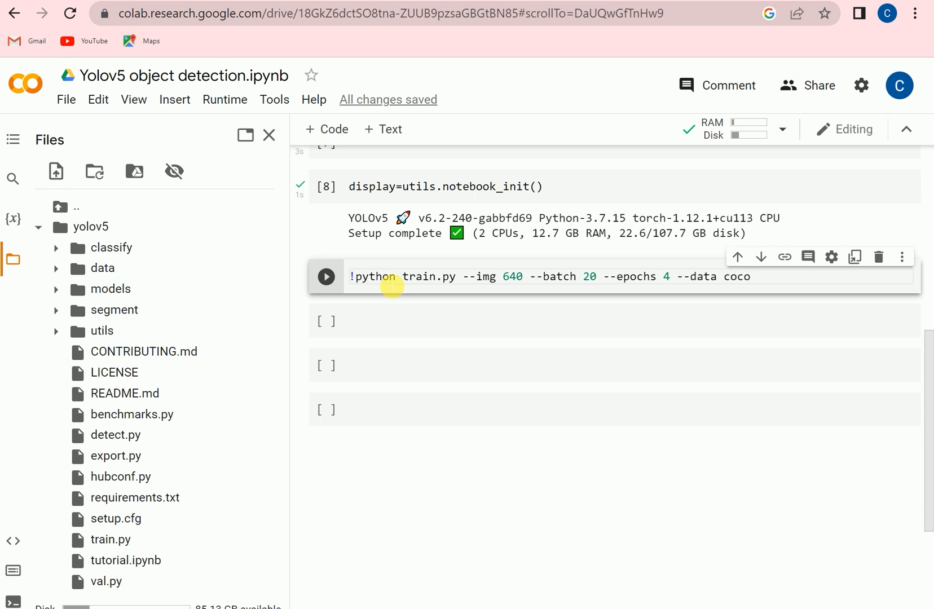
text(12)
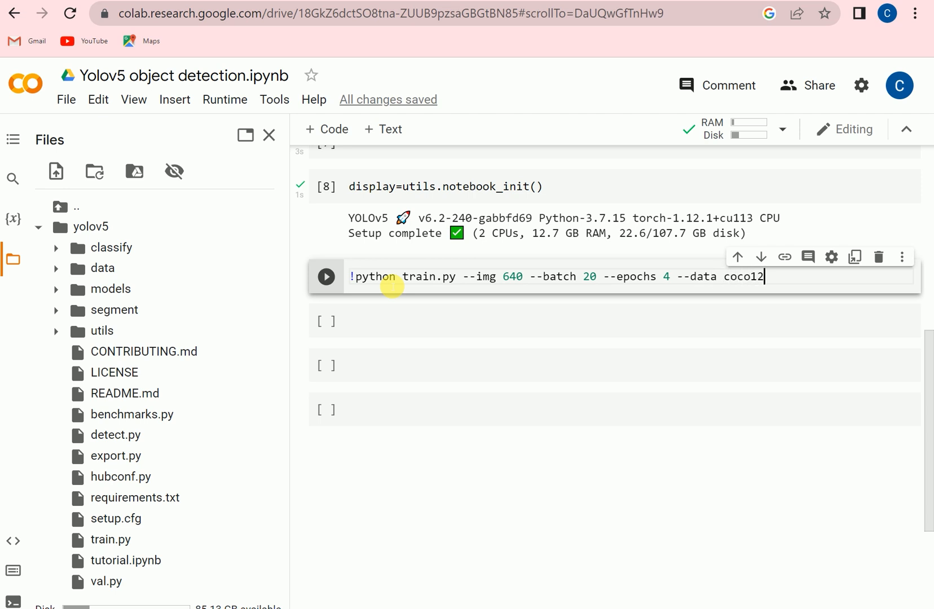
text(8.)
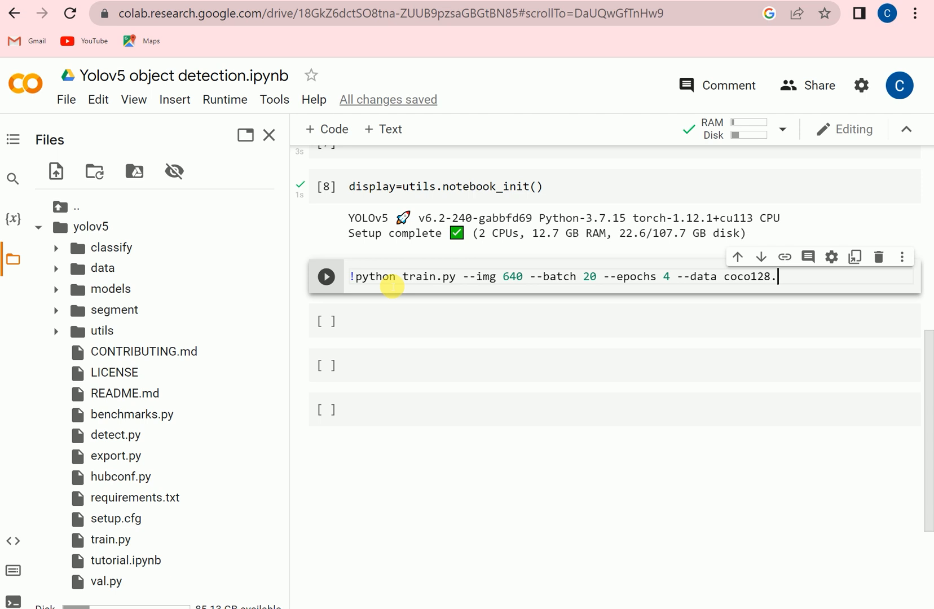
text(yml)
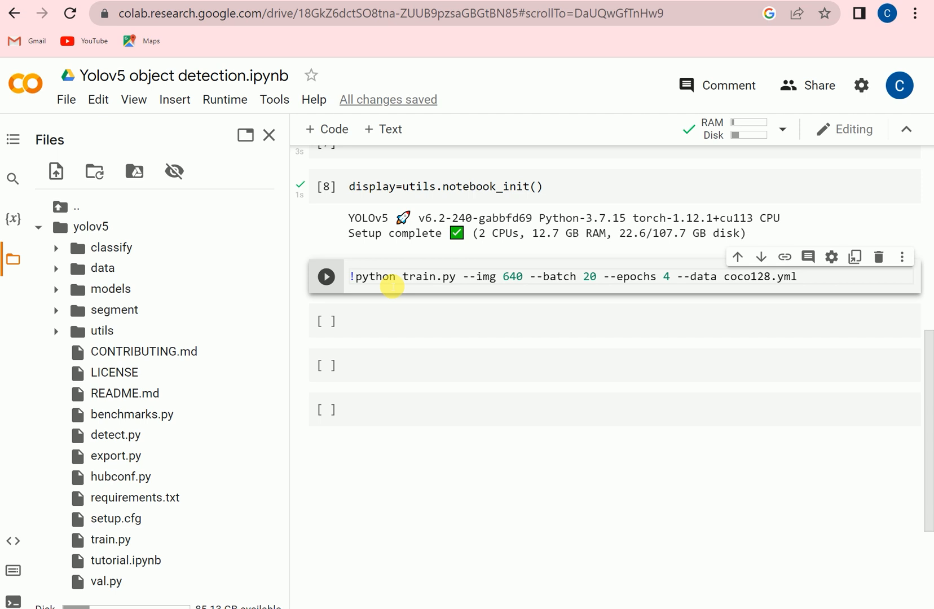
Step: Add --weights yolov5s.pt --cache to the training command and start training
double_click(763, 276)
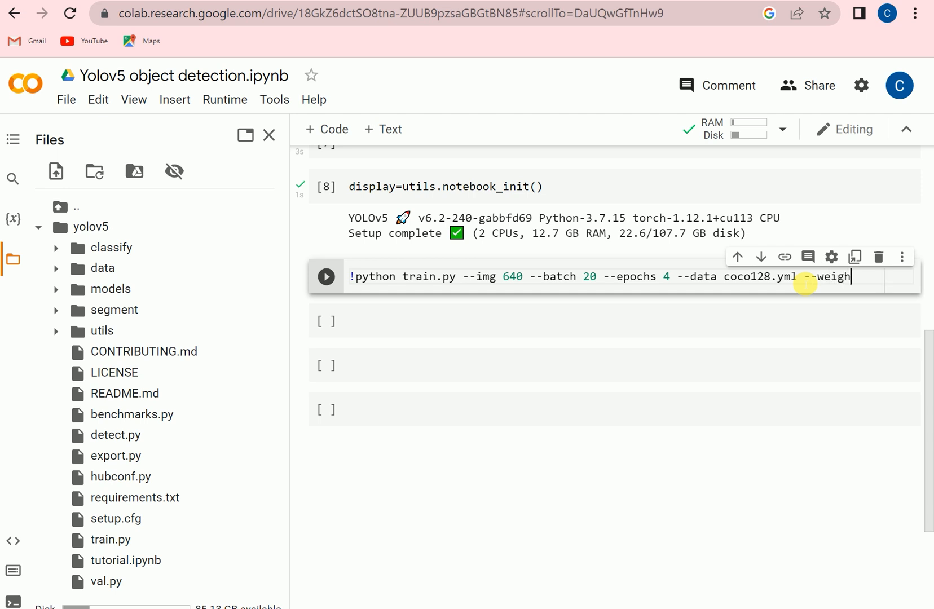
text(ts)
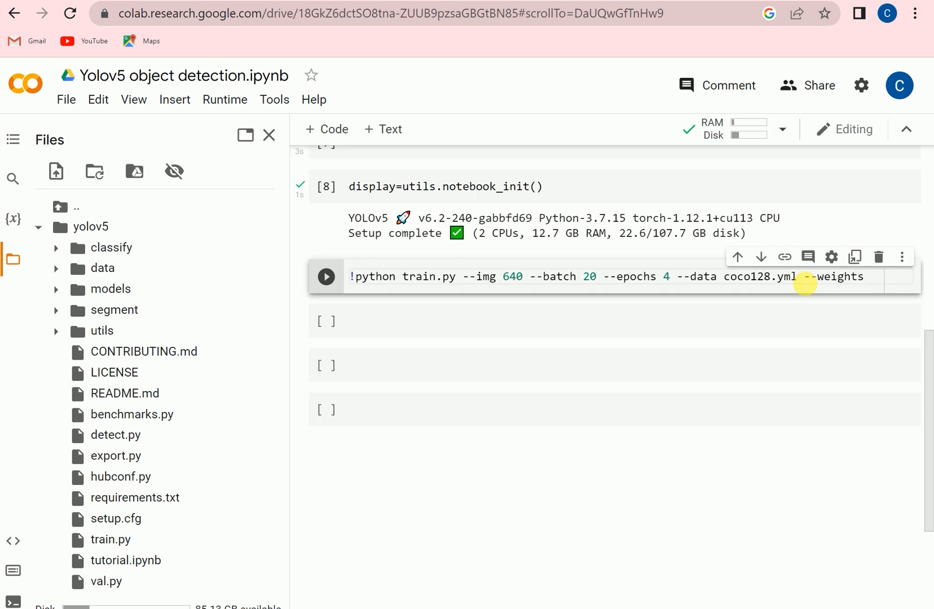
click(870, 276)
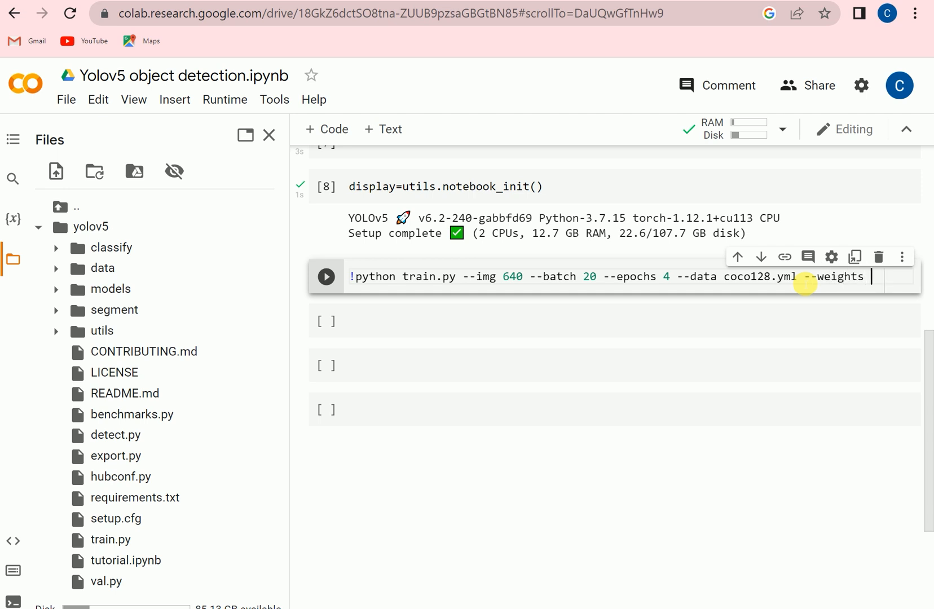
text(yolov5)
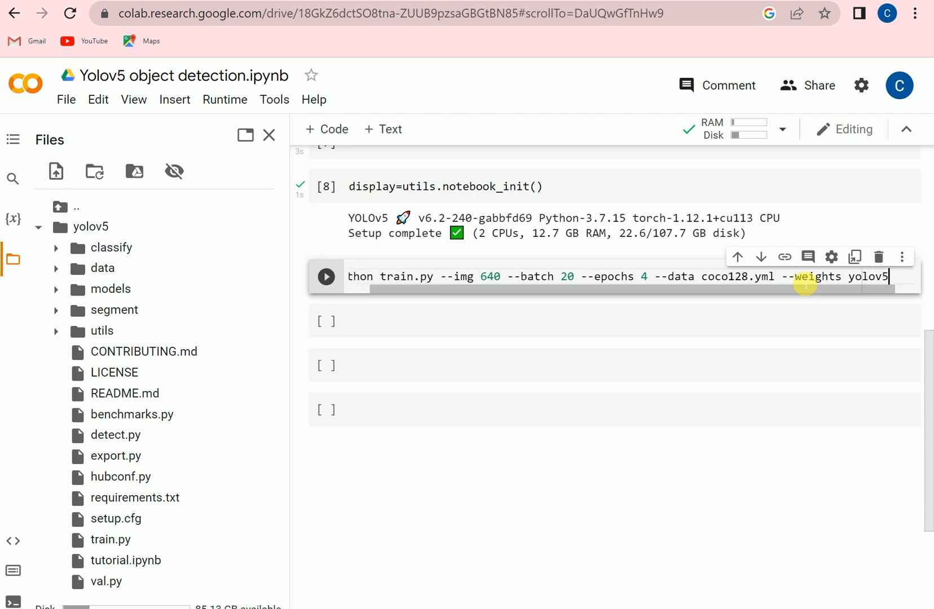
text(s.pt)
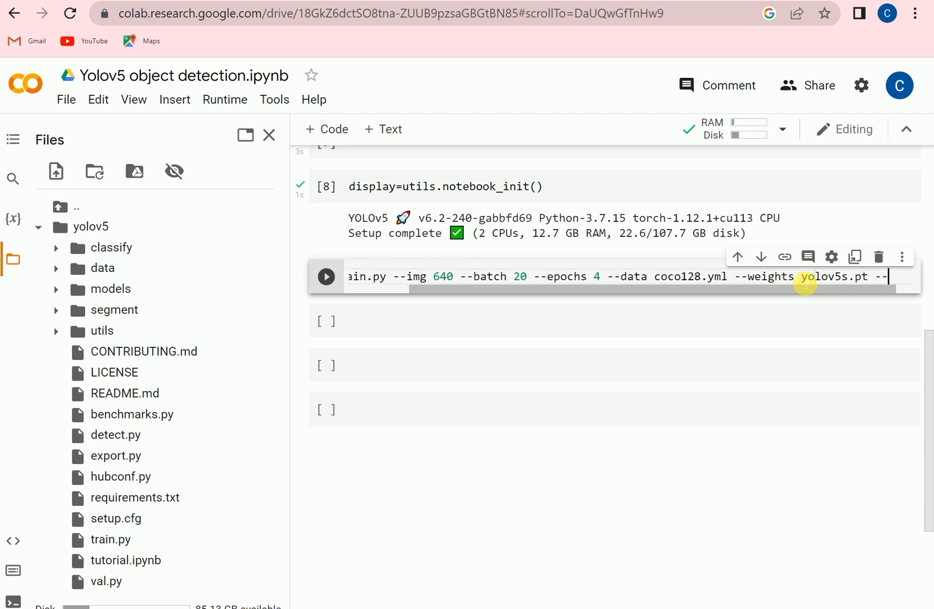
text(--cache)
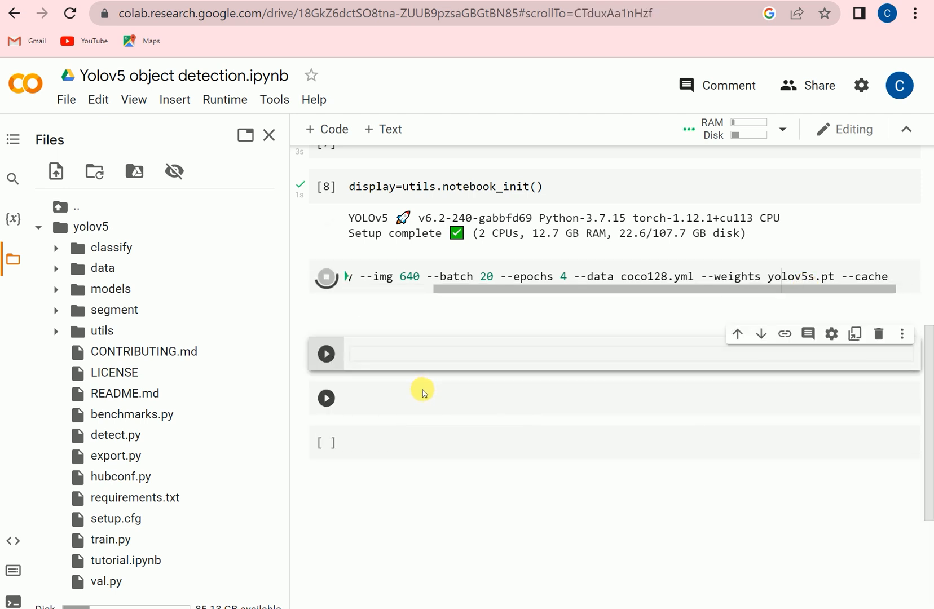
Step: Correct the dataset file to coco128.yaml and rerun the training cell
click(326, 276)
text(a)
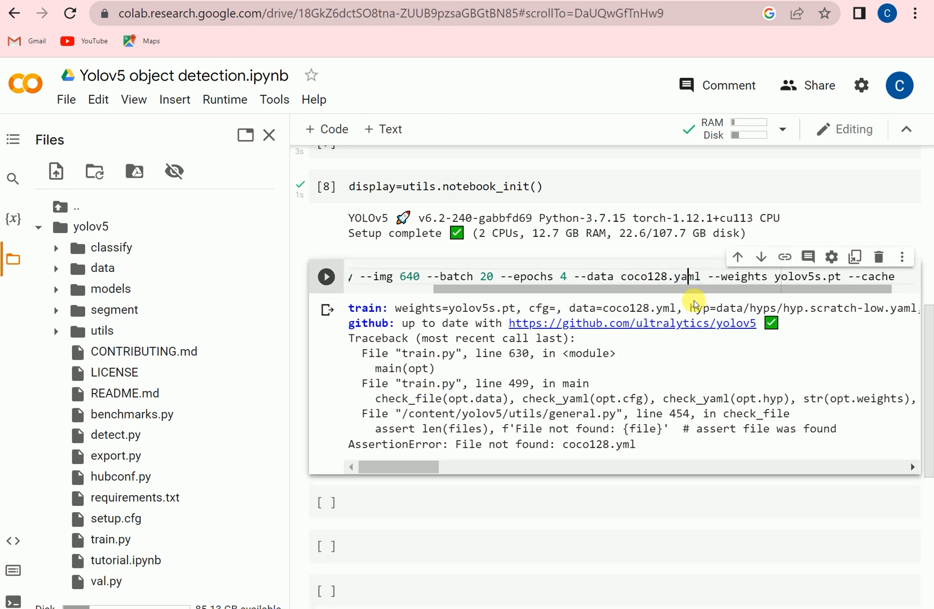
click(326, 276)
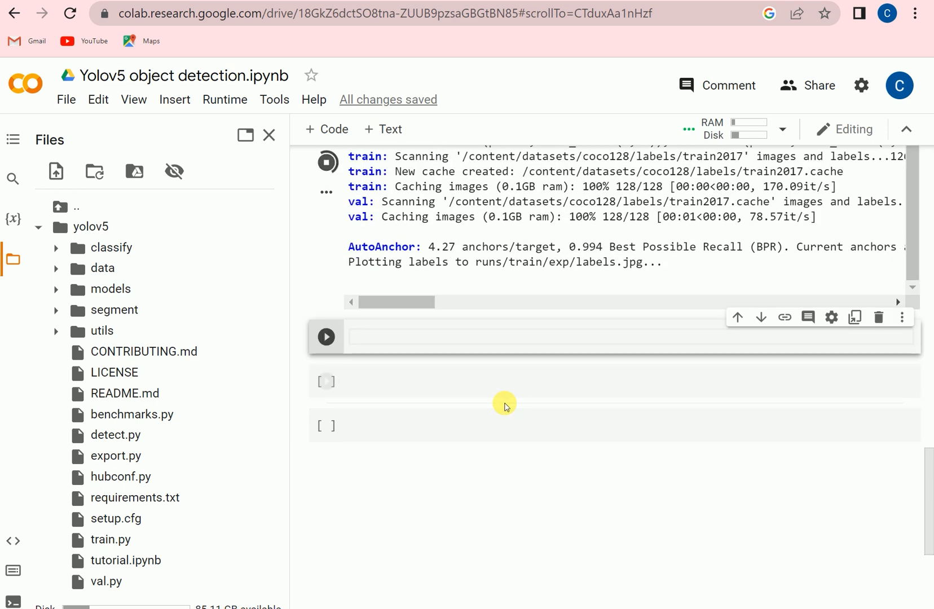
mouse_move(505, 402)
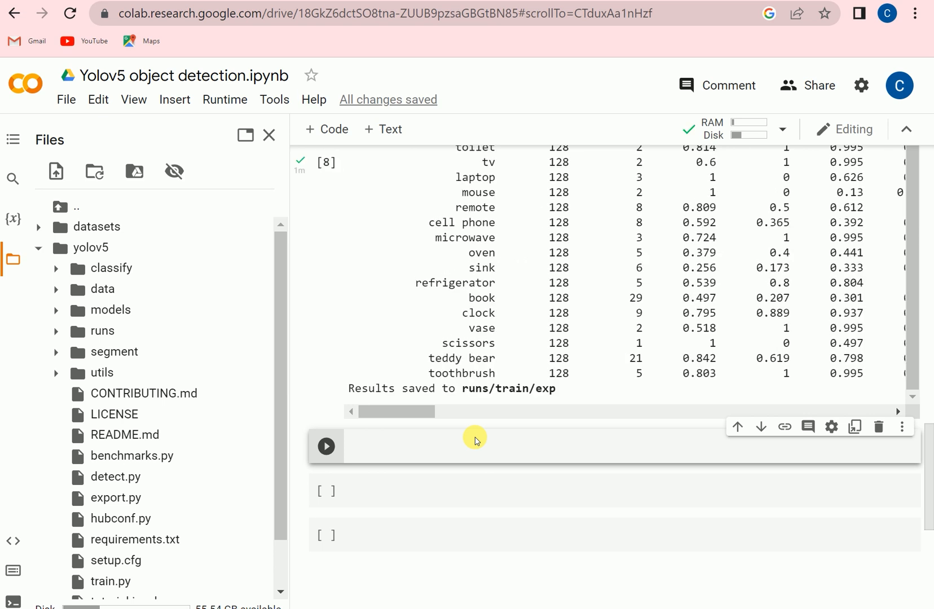
mouse_move(441, 451)
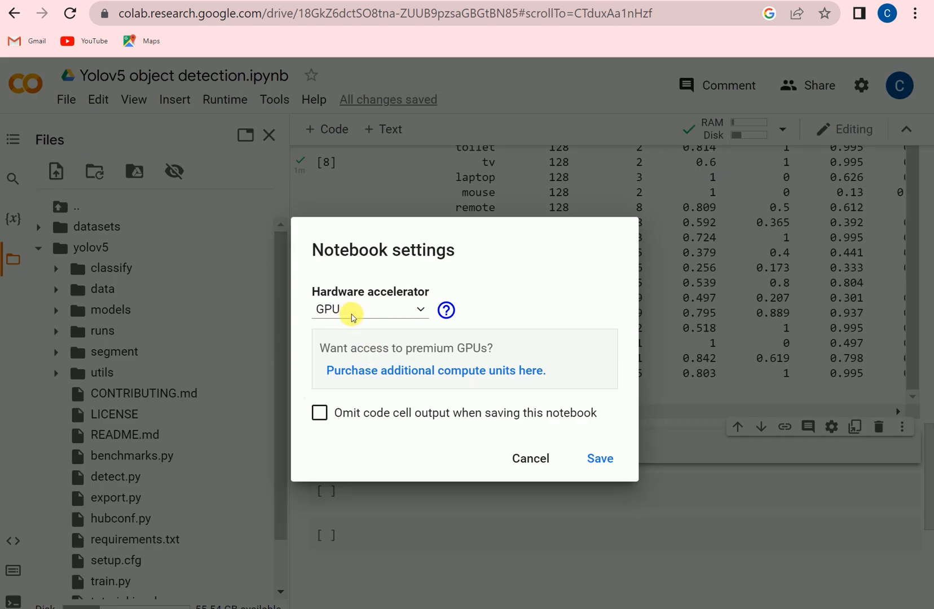
click(369, 309)
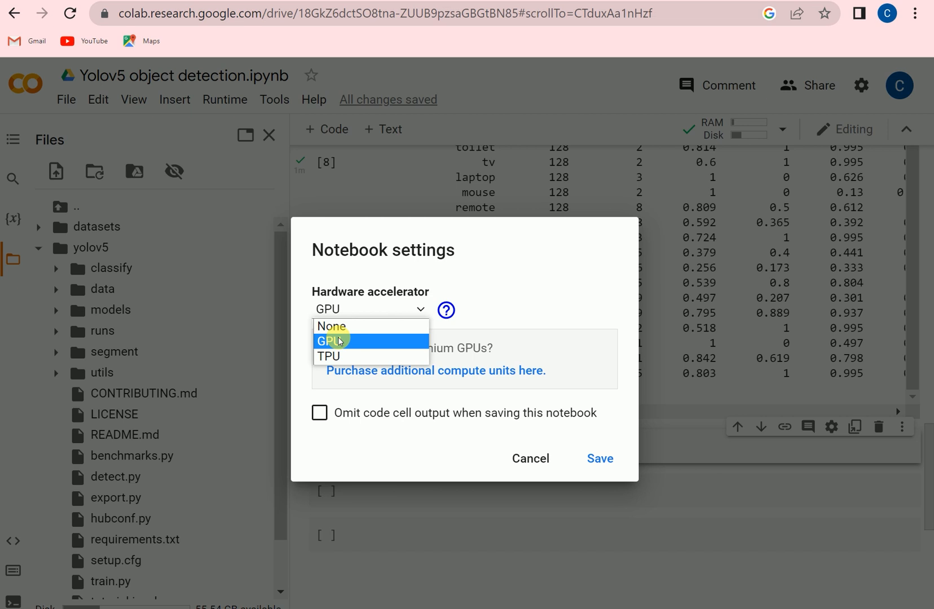
click(331, 341)
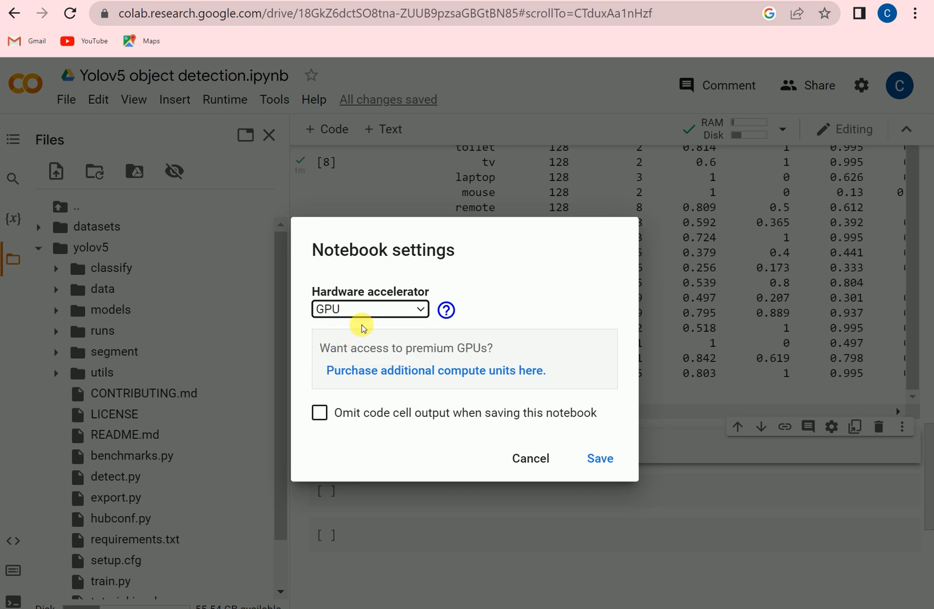
mouse_move(530, 459)
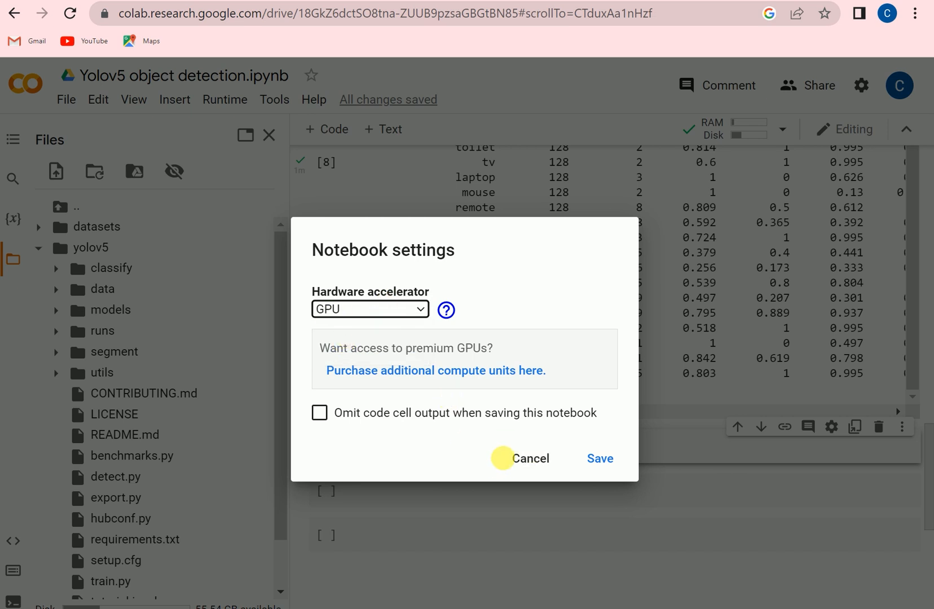
click(531, 458)
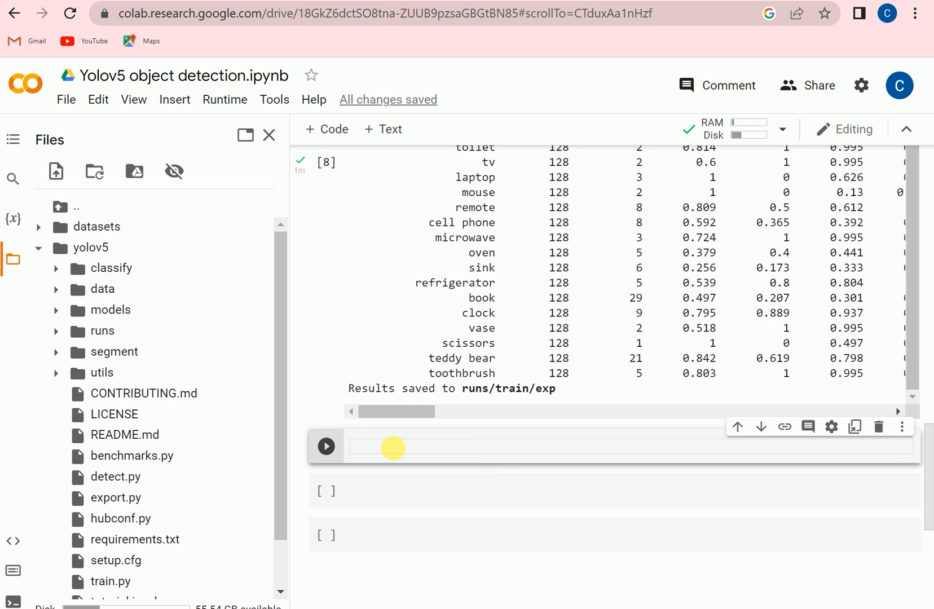
Step: Type !python detect.py --weights yolov5s.pt --img 640 --conf 0.30 source in the empty cell
click(387, 447)
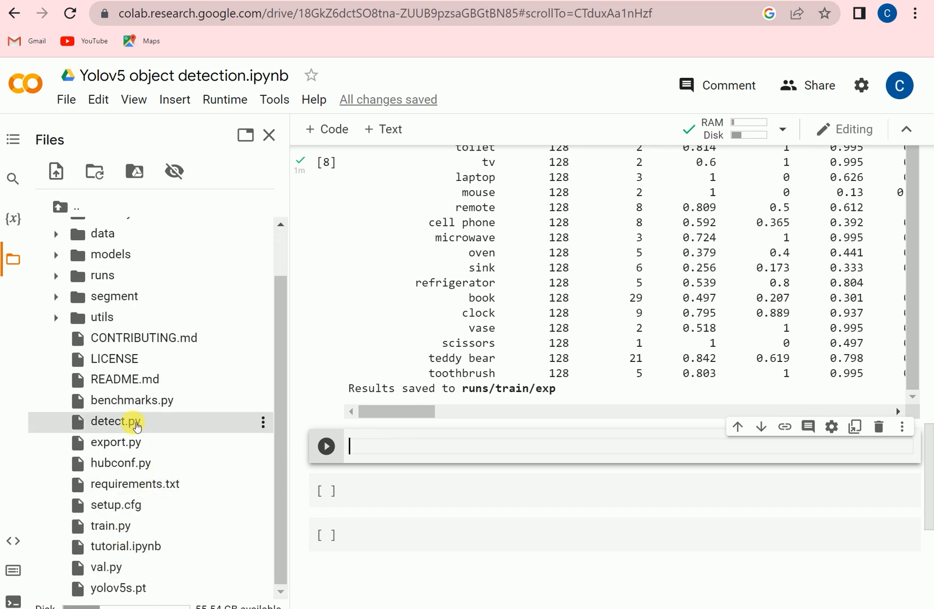
mouse_move(186, 429)
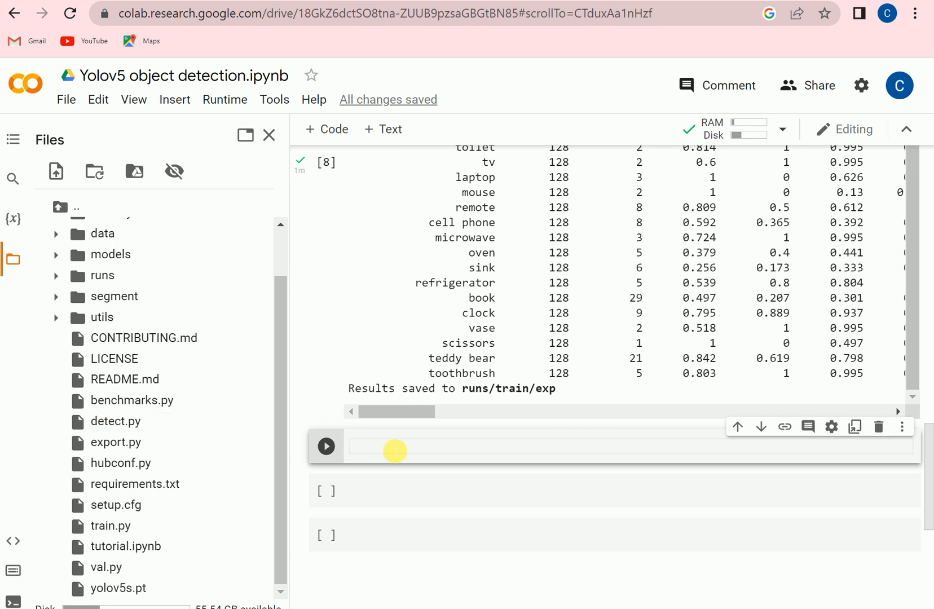
click(417, 448)
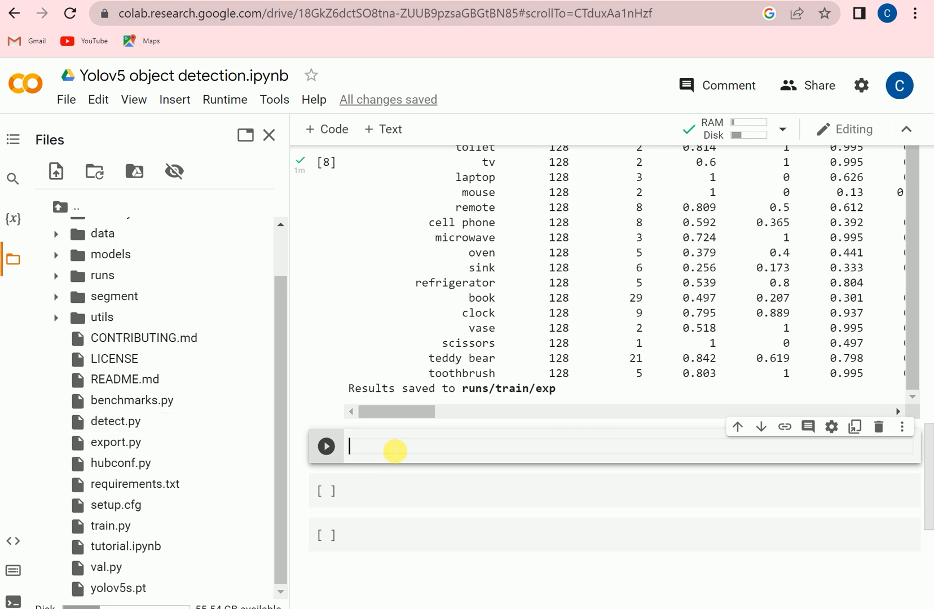
text(!p)
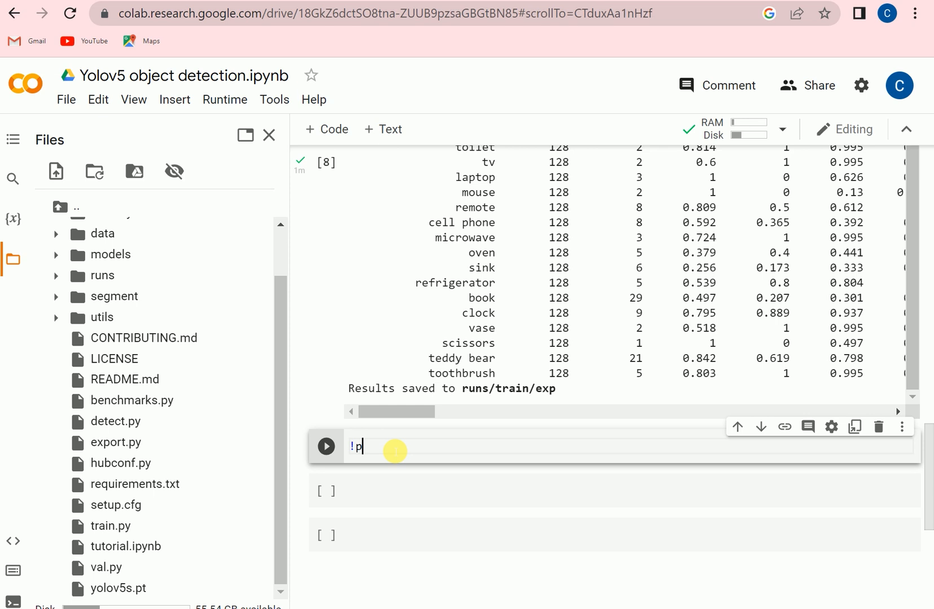
text(ython detect)
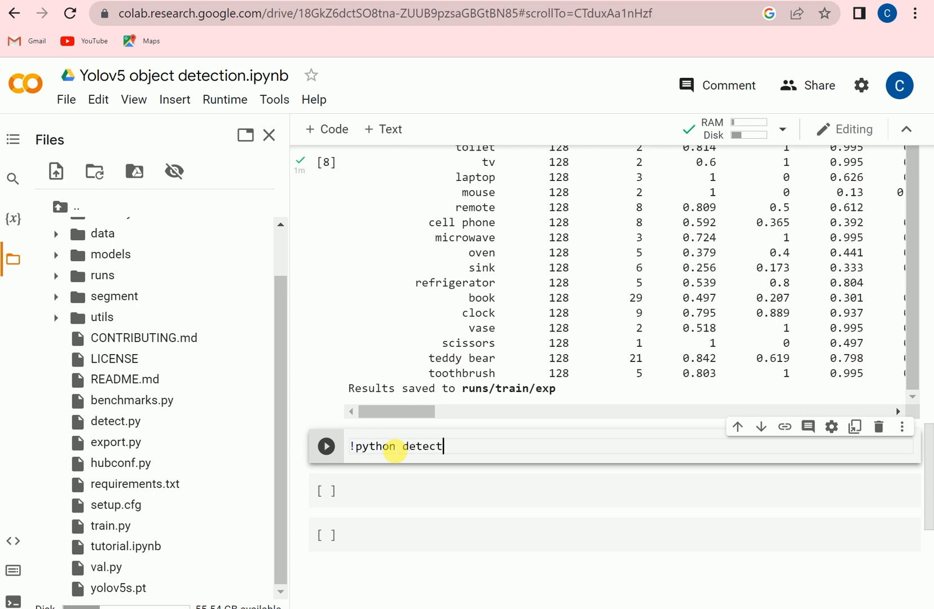
text(.py)
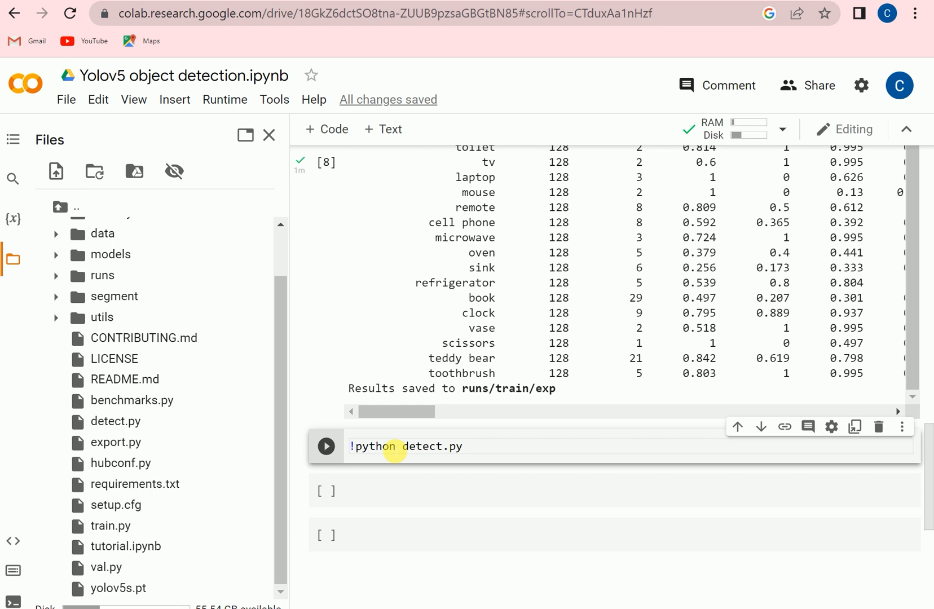
text(--we)
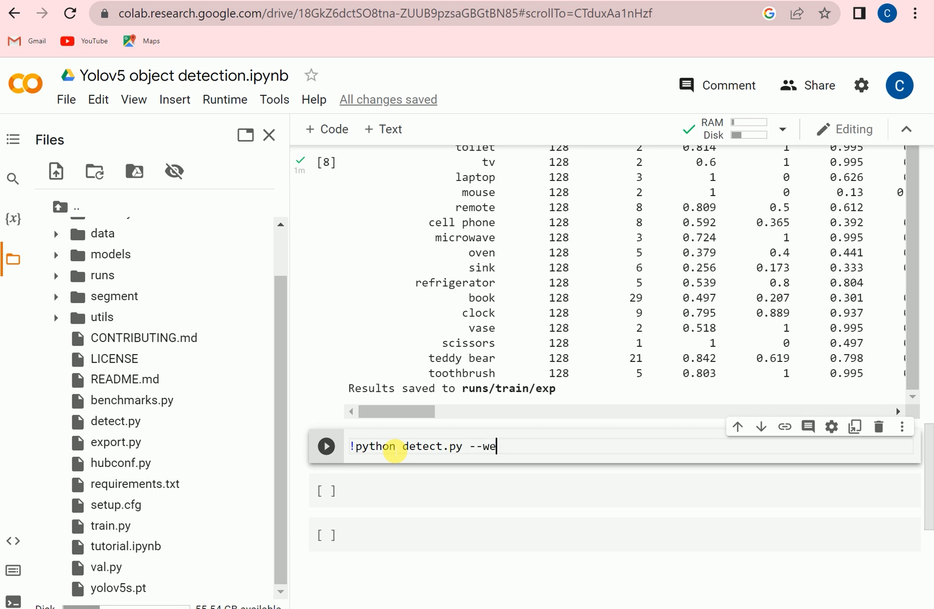
text(ights)
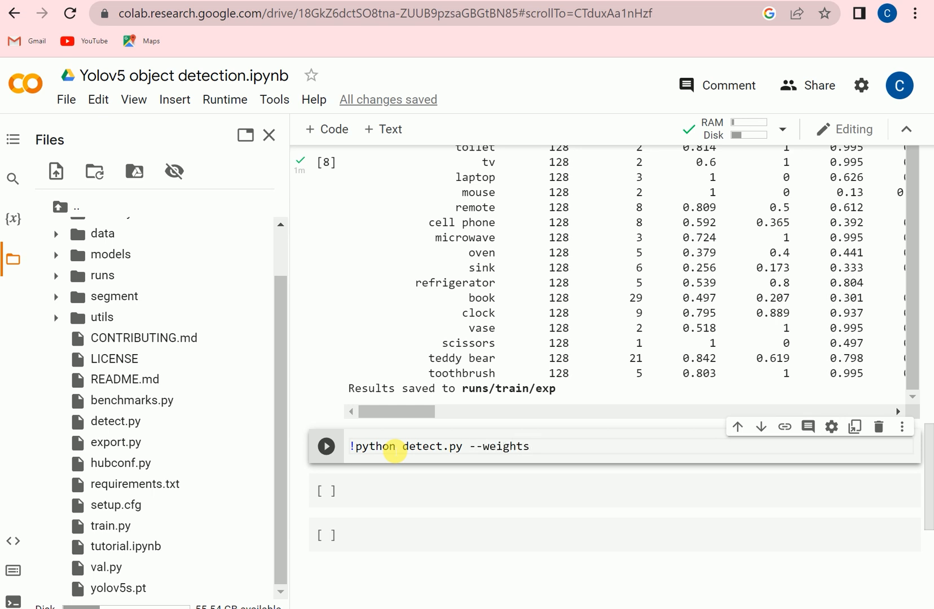
text(yolo)
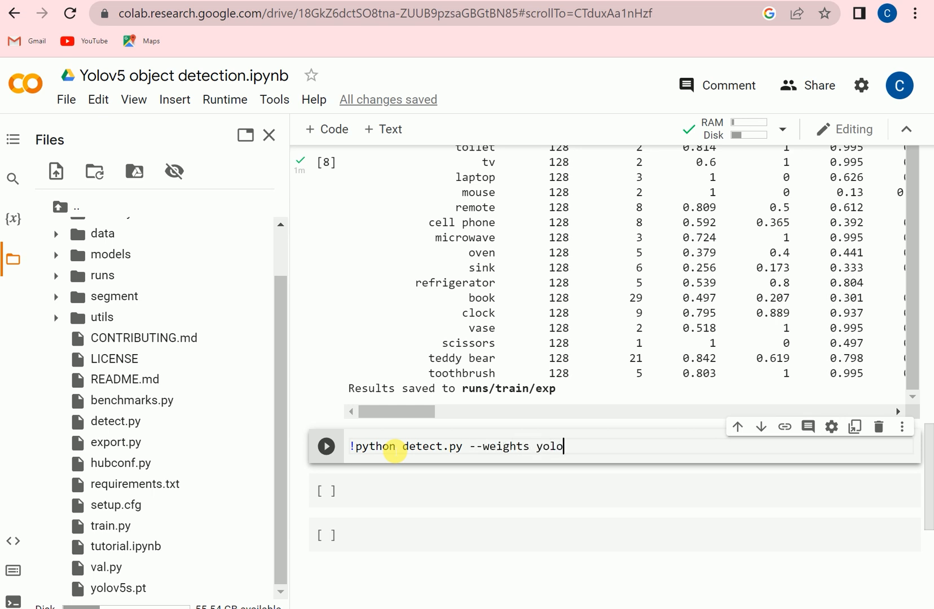
text(v)
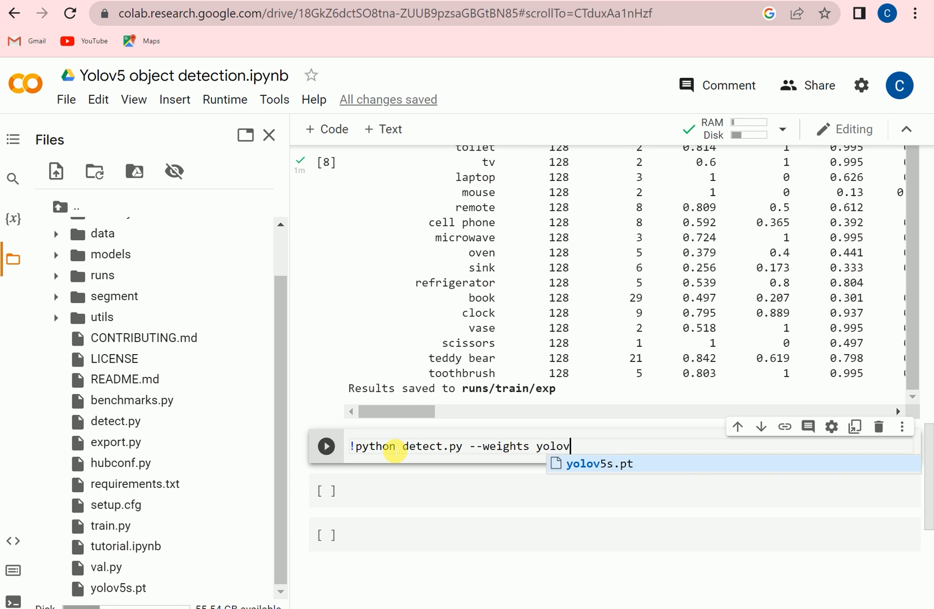
text(s.pt)
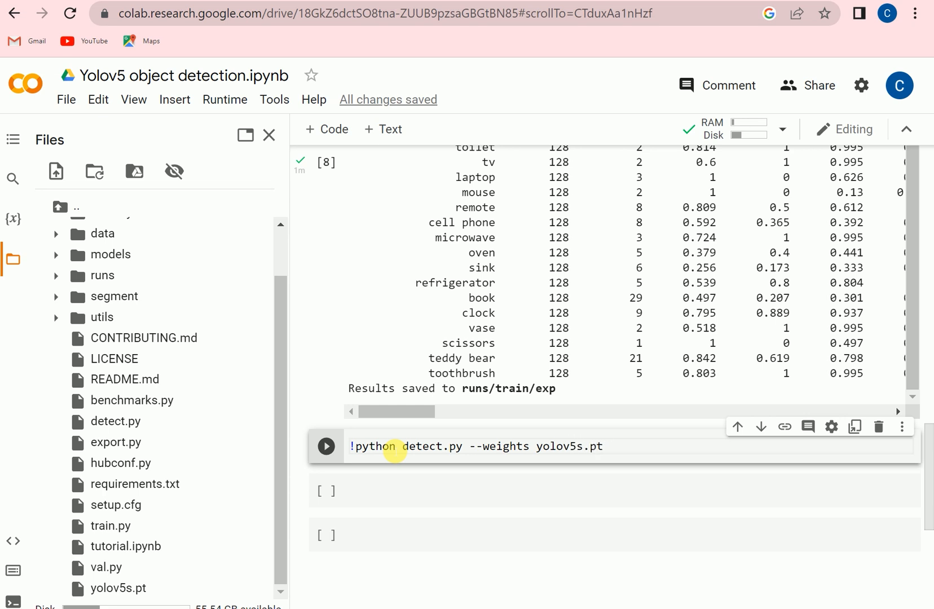
text(--img)
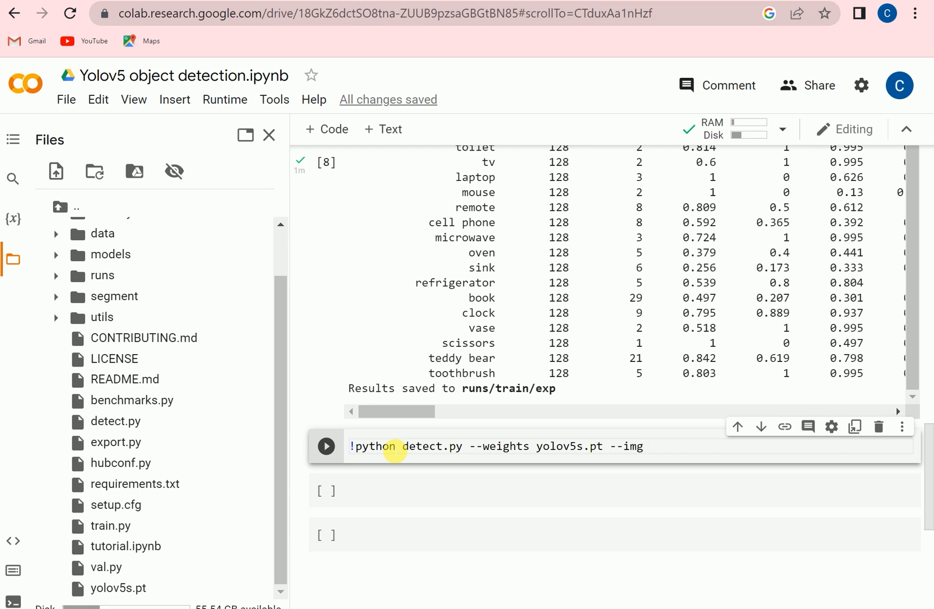
text(6)
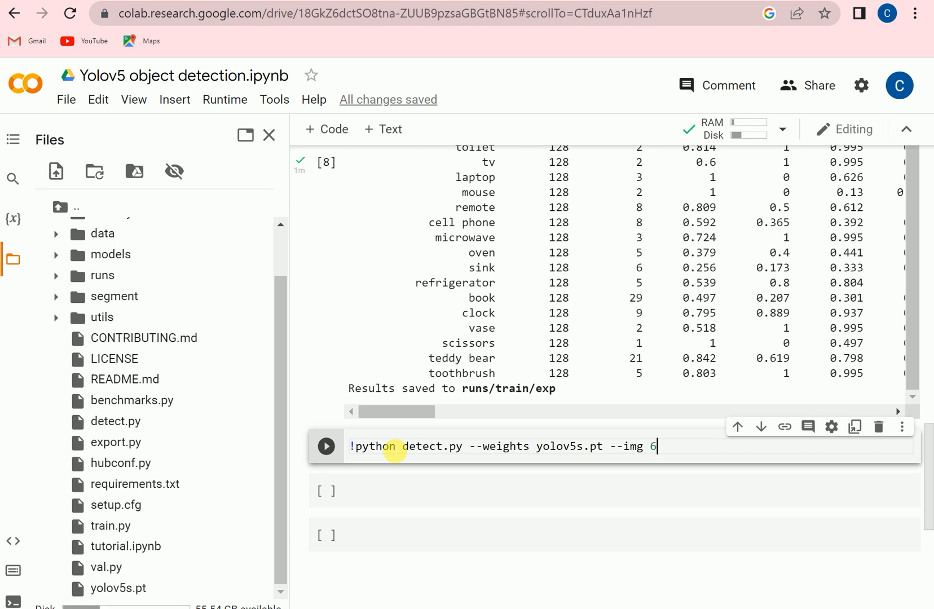
text(40)
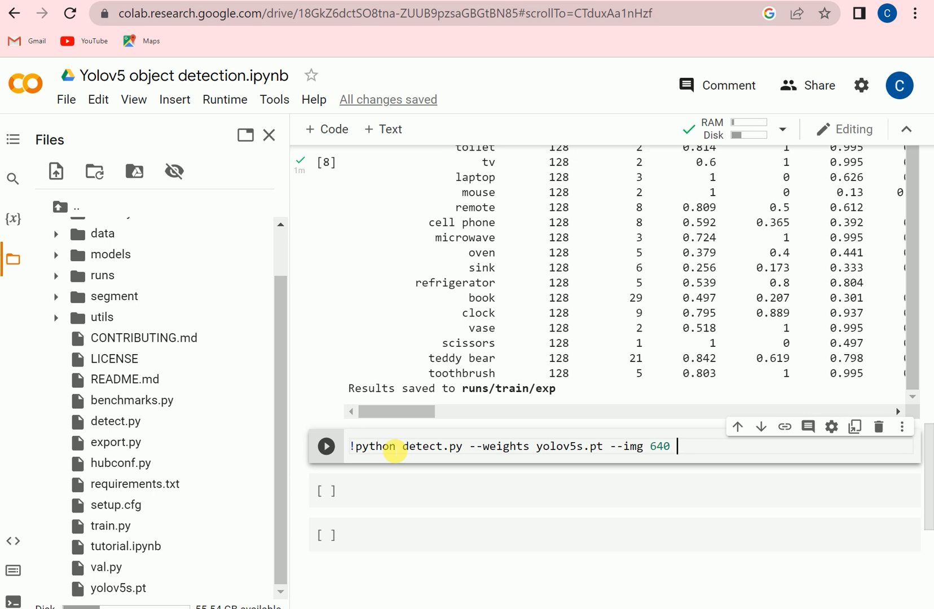
text(--)
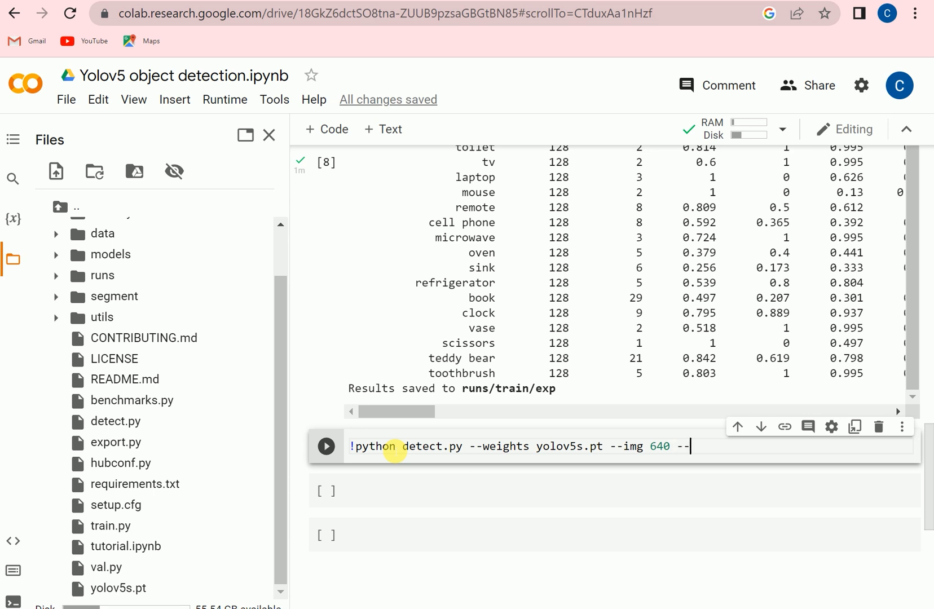
text(conf)
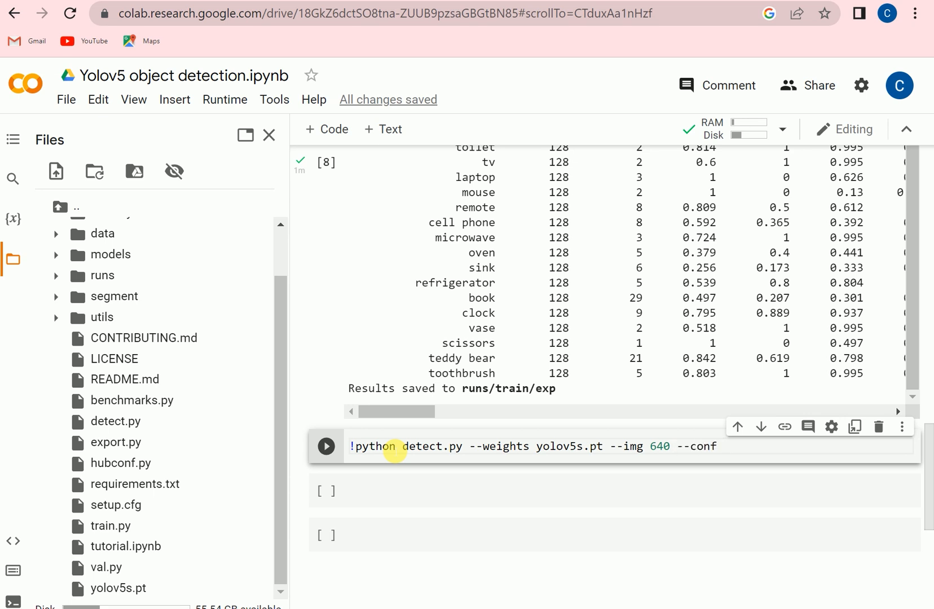
text(0)
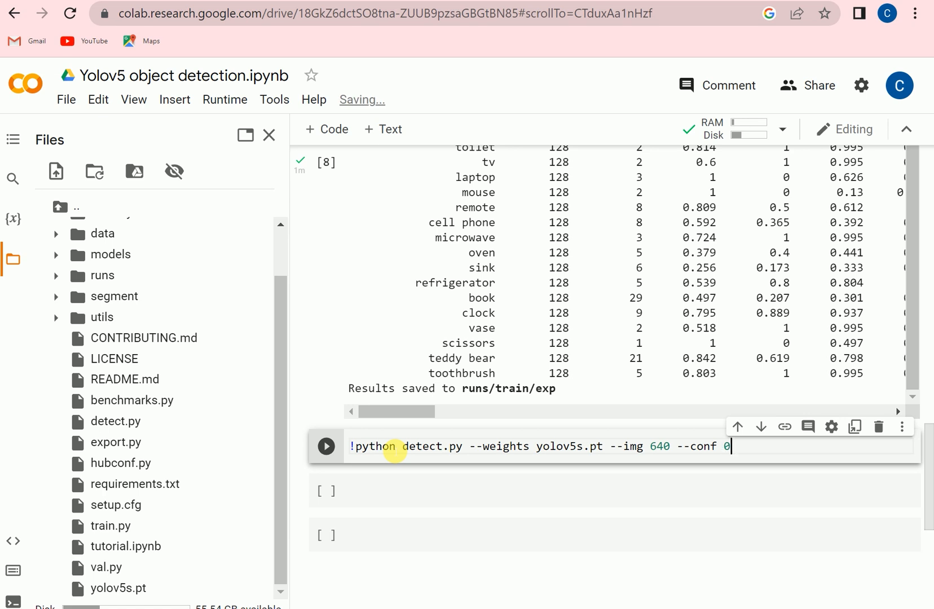
text(.3)
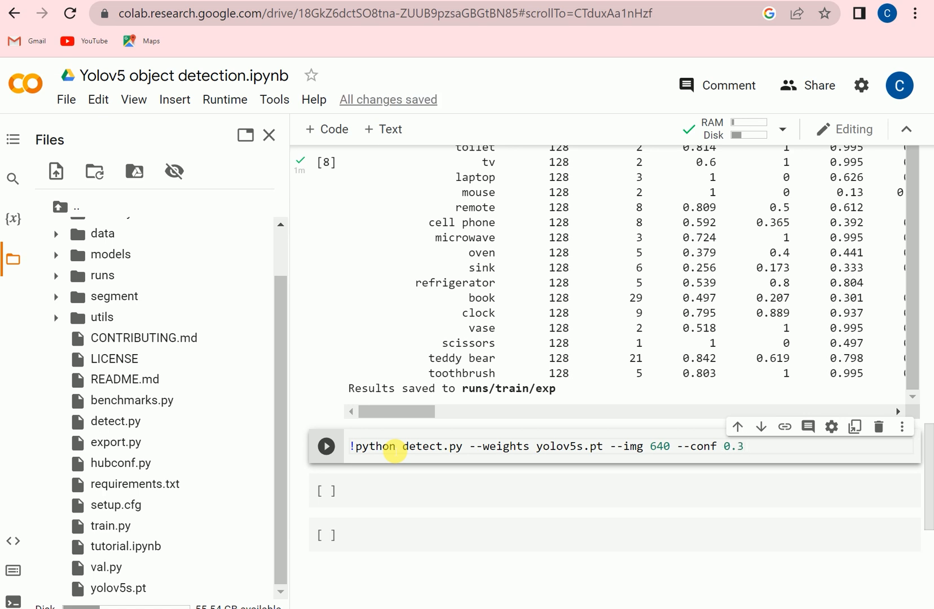
text(0)
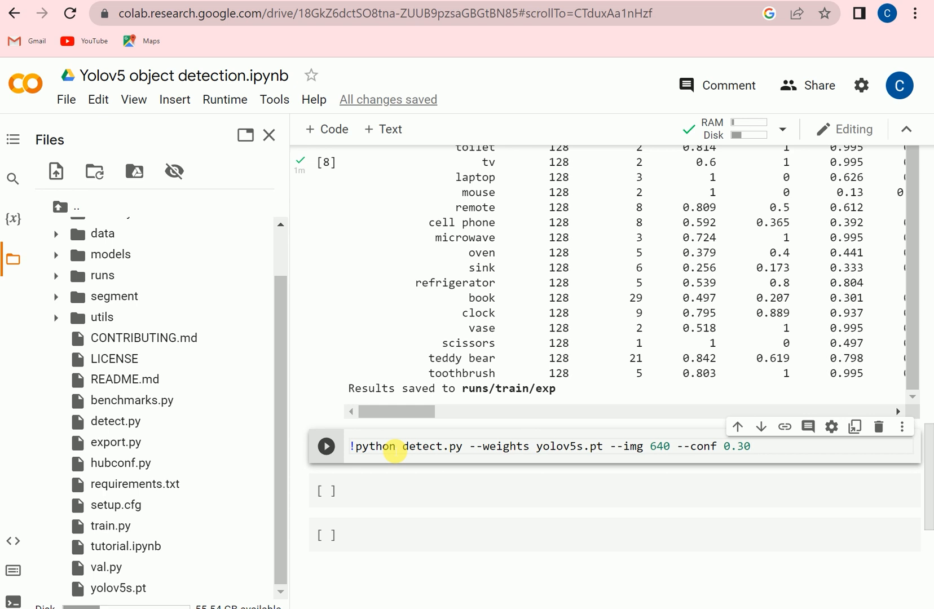
text(source)
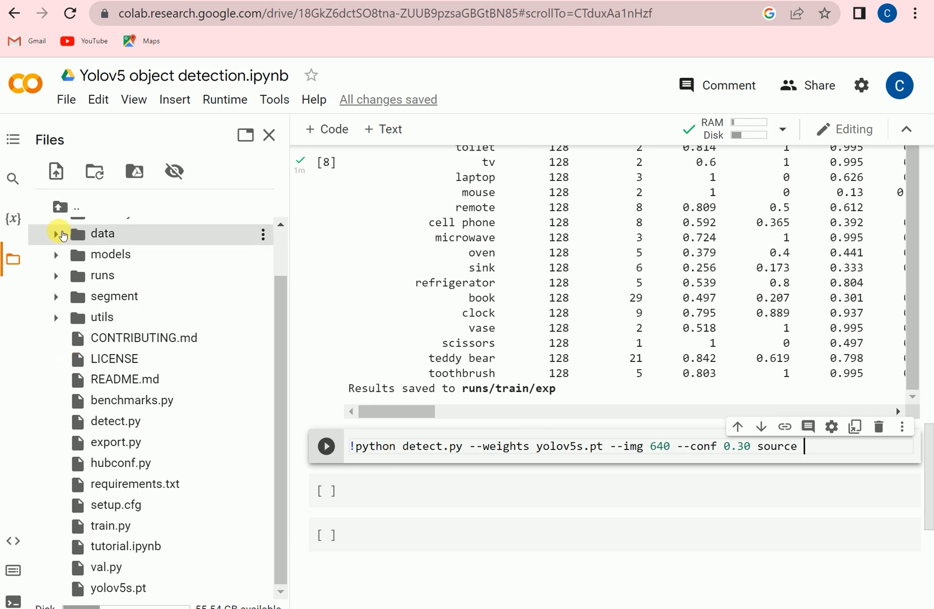
Step: Delete the sample photos bus.jpg and zidane.jpg from data/images
click(55, 234)
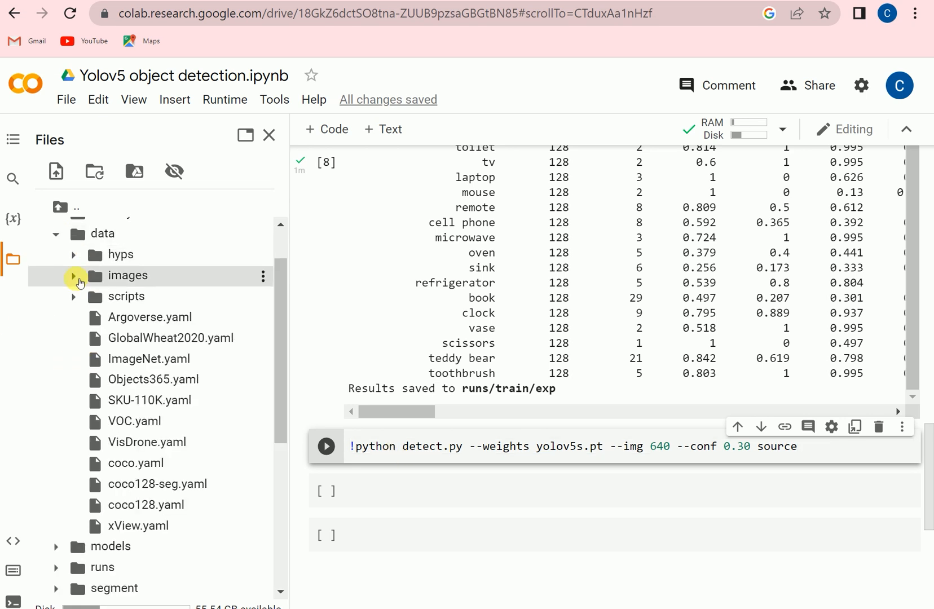
click(74, 275)
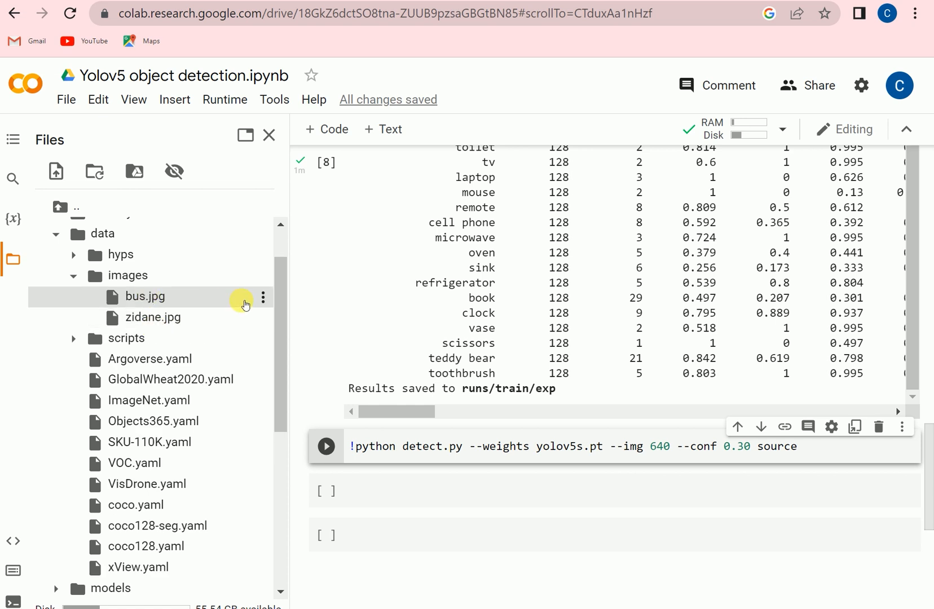
click(263, 297)
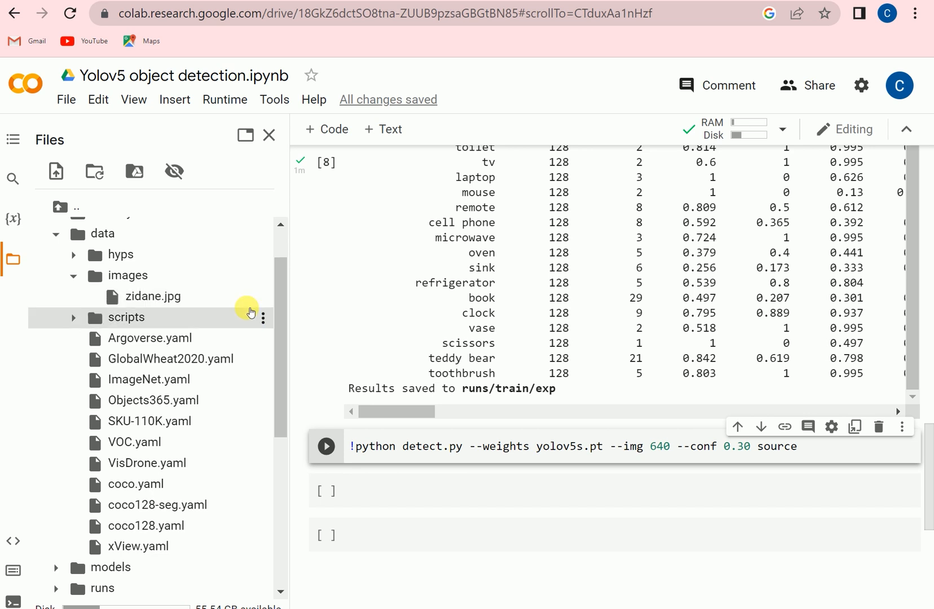
click(263, 317)
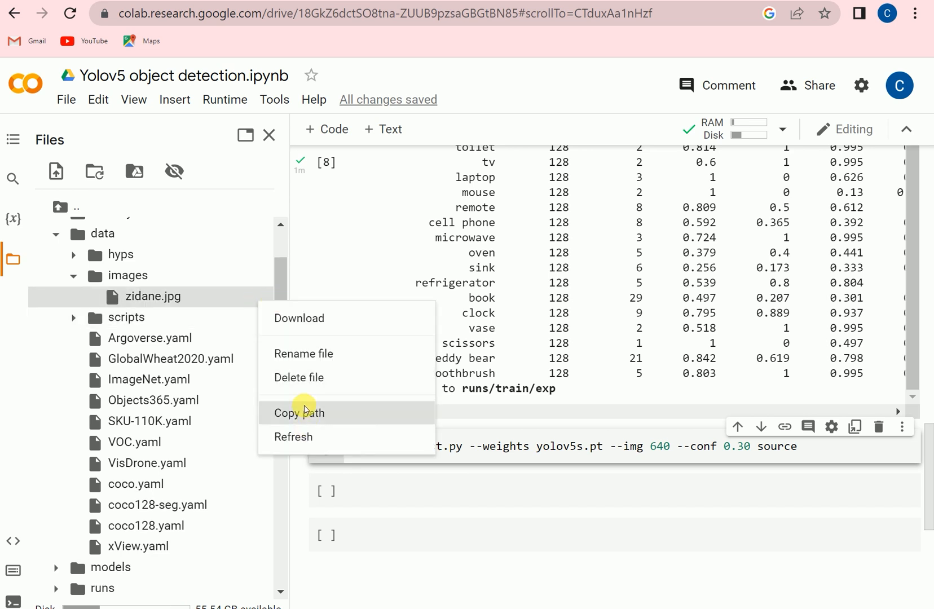
click(299, 413)
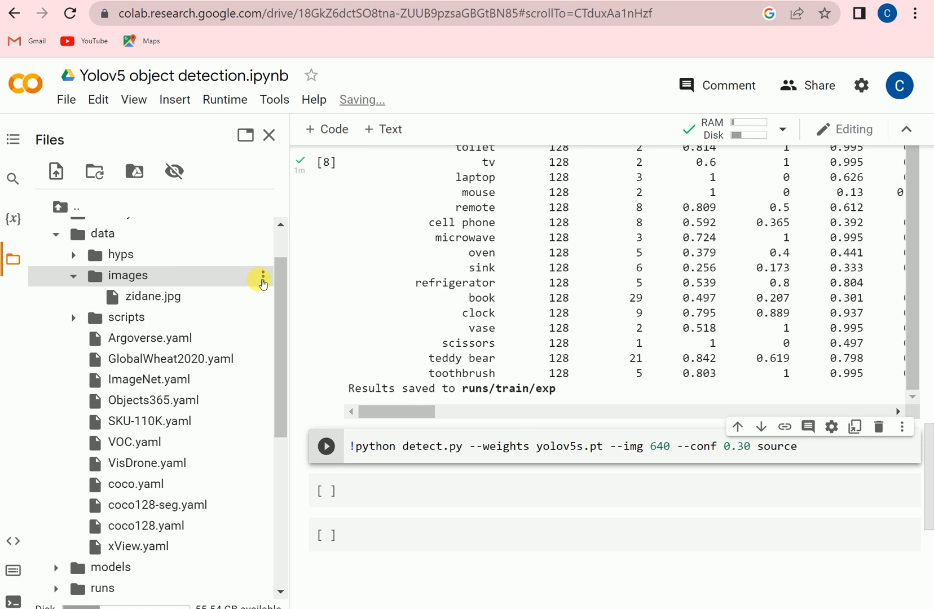
Step: Upload image.jpg into the images folder and dismiss the reminder
click(261, 276)
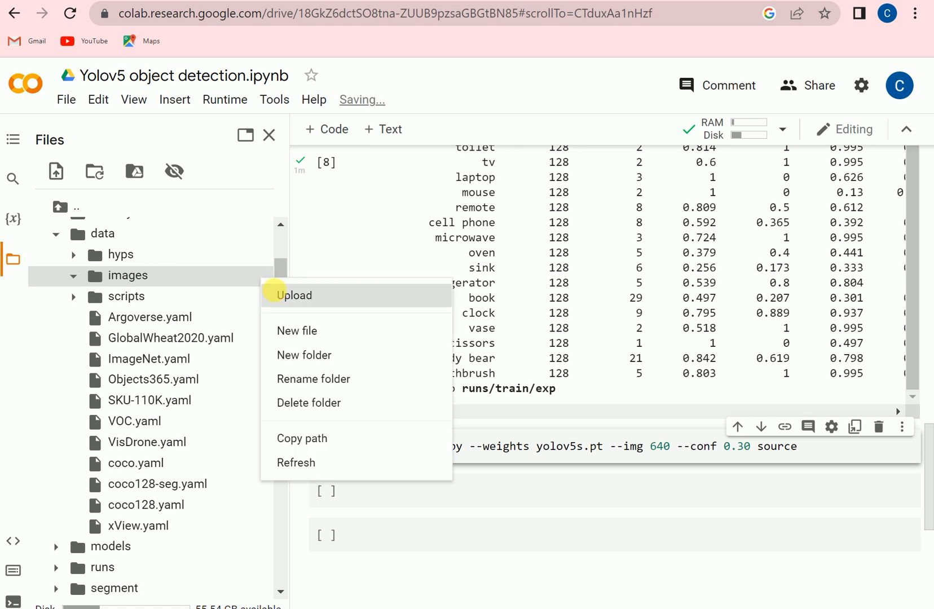
click(294, 296)
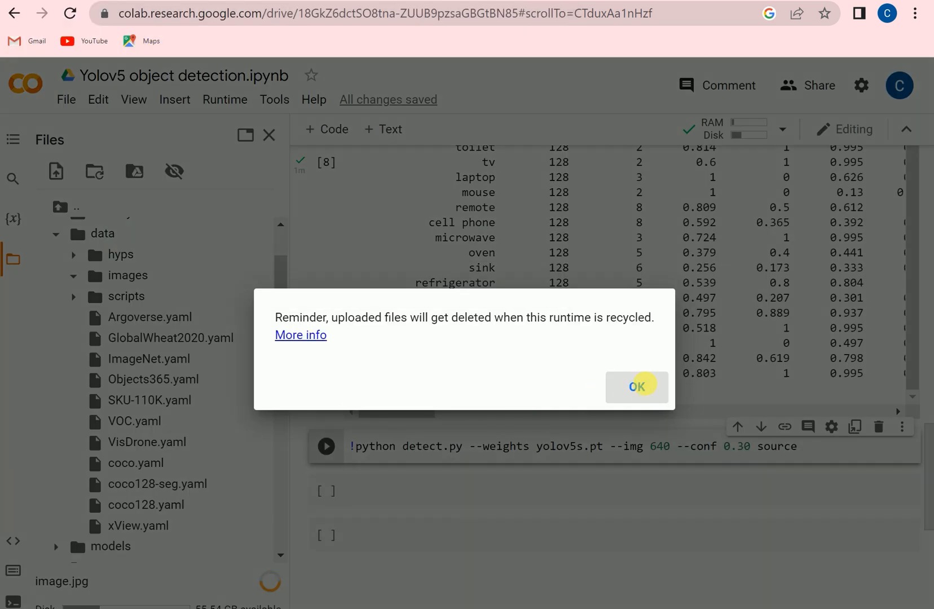
click(636, 386)
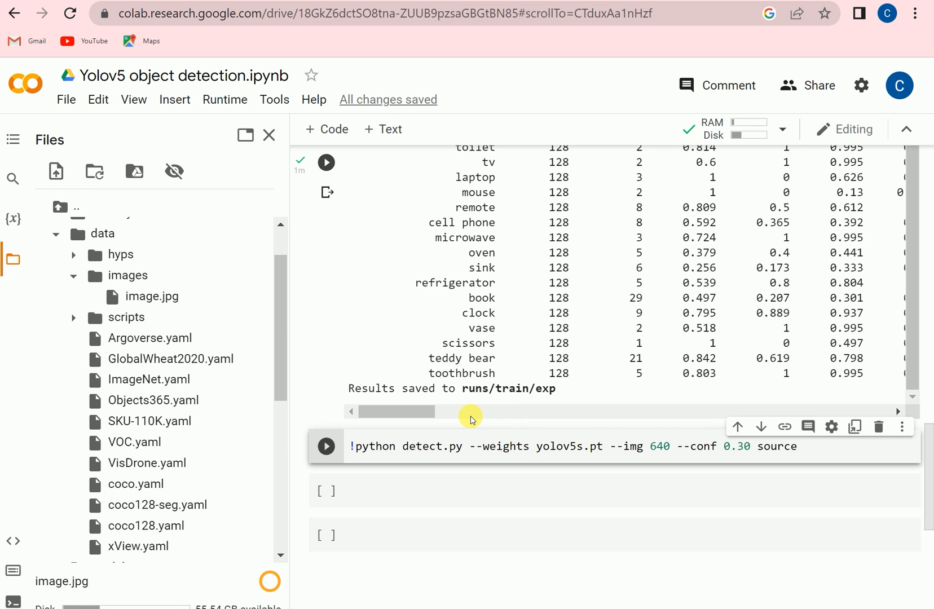
click(817, 446)
text(--)
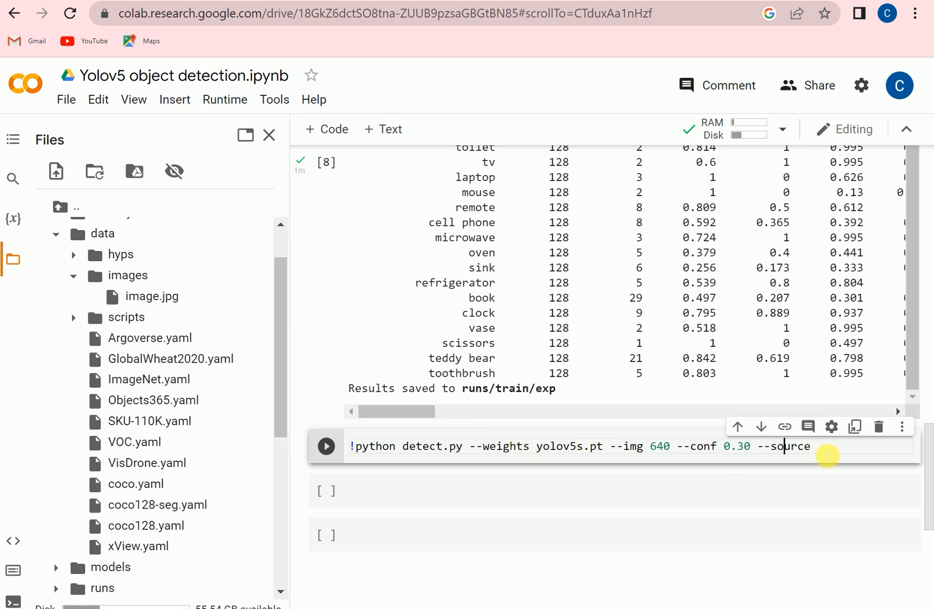
Step: Set --source data/images and run detect.py
text(data)
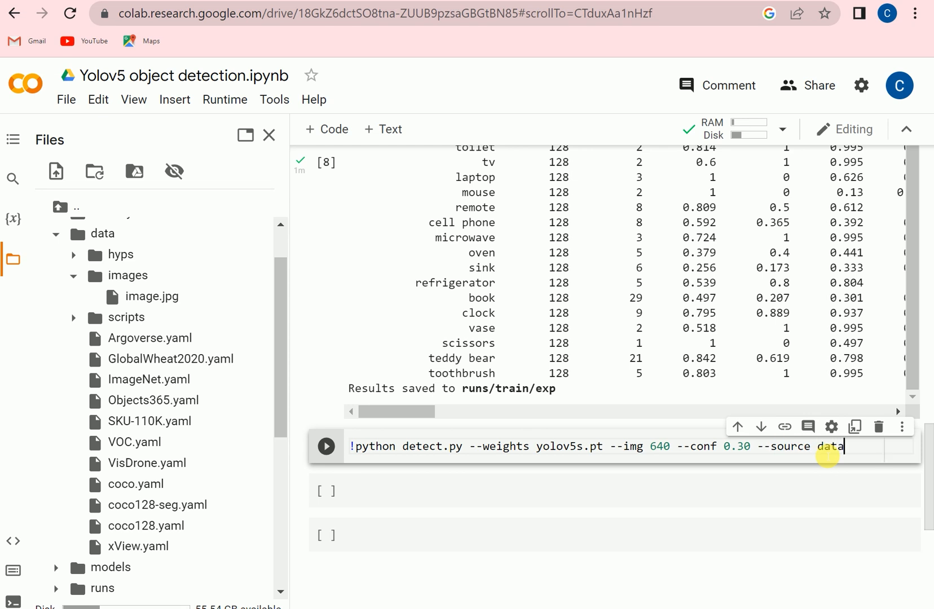
text(/images)
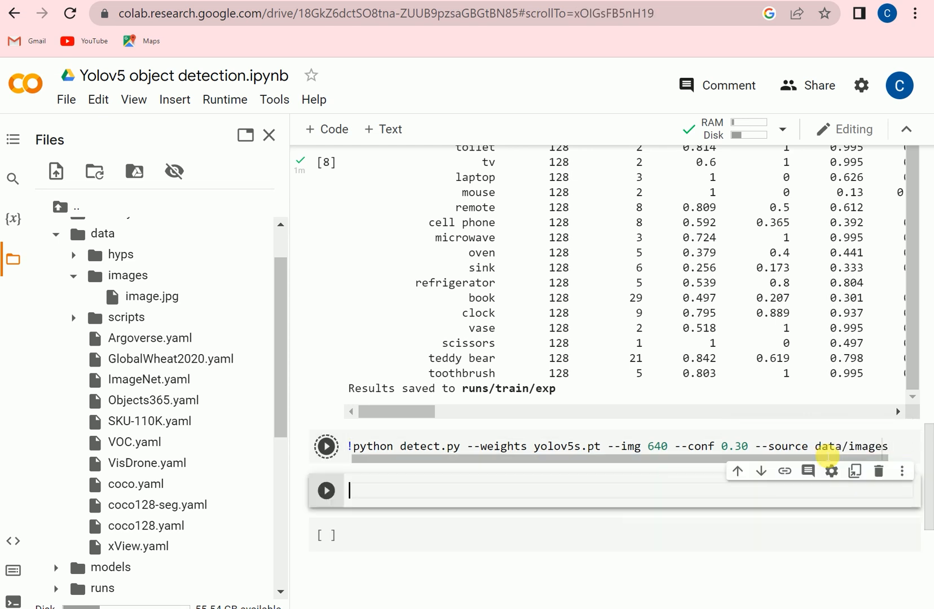
click(325, 446)
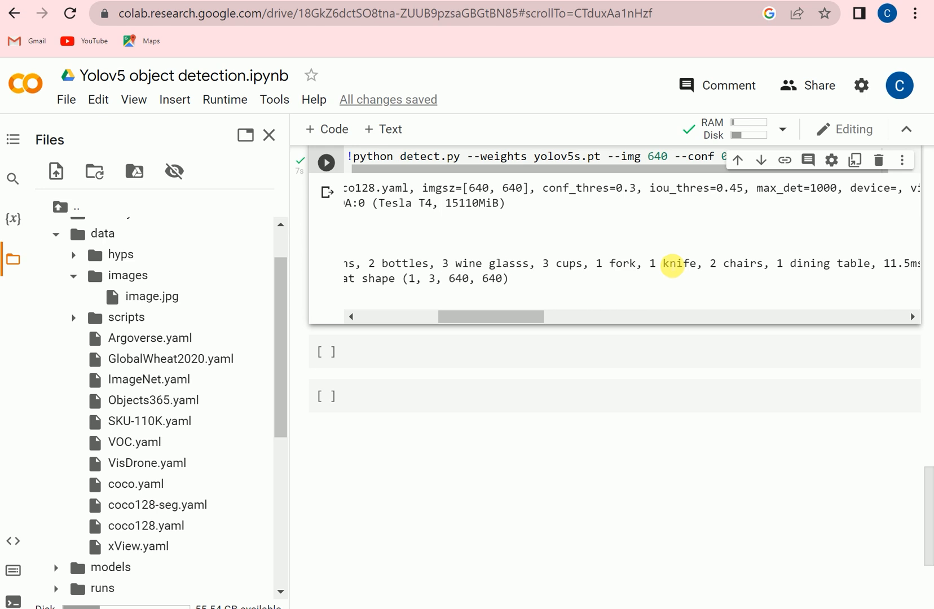
mouse_move(753, 278)
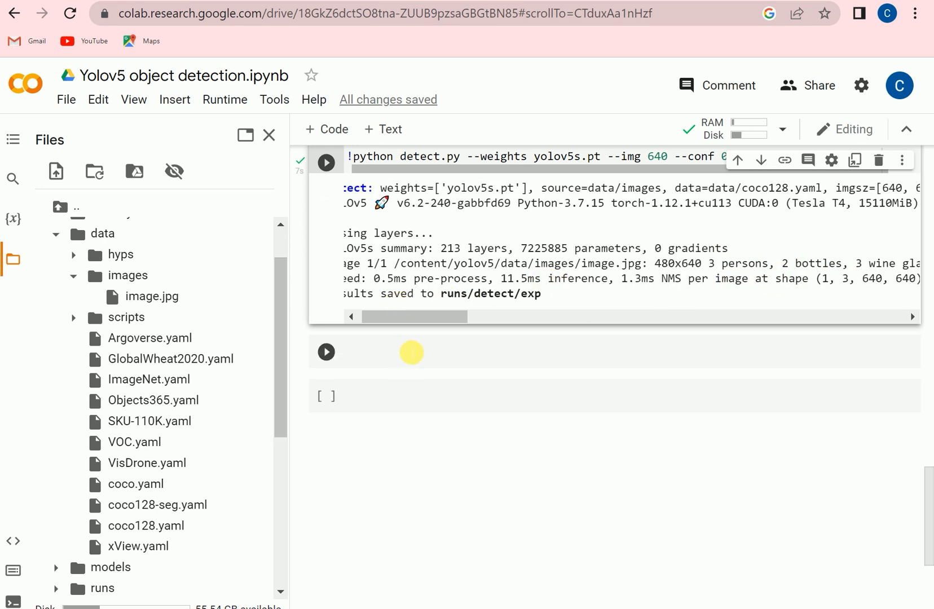
Step: Enter display.Image(filename='runs/detect/exp/image.jpg') in the empty code cell to show the detection result
click(411, 352)
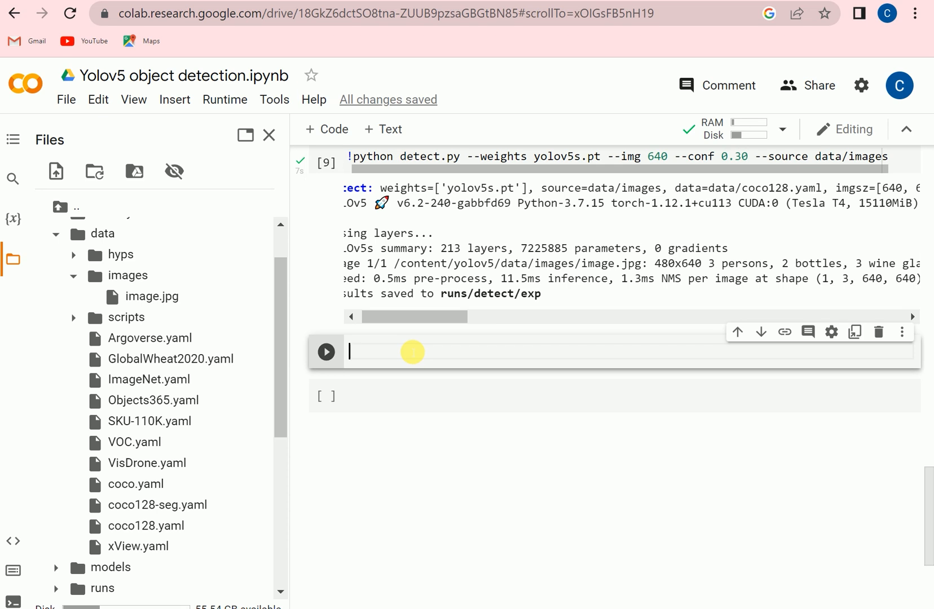
text(display)
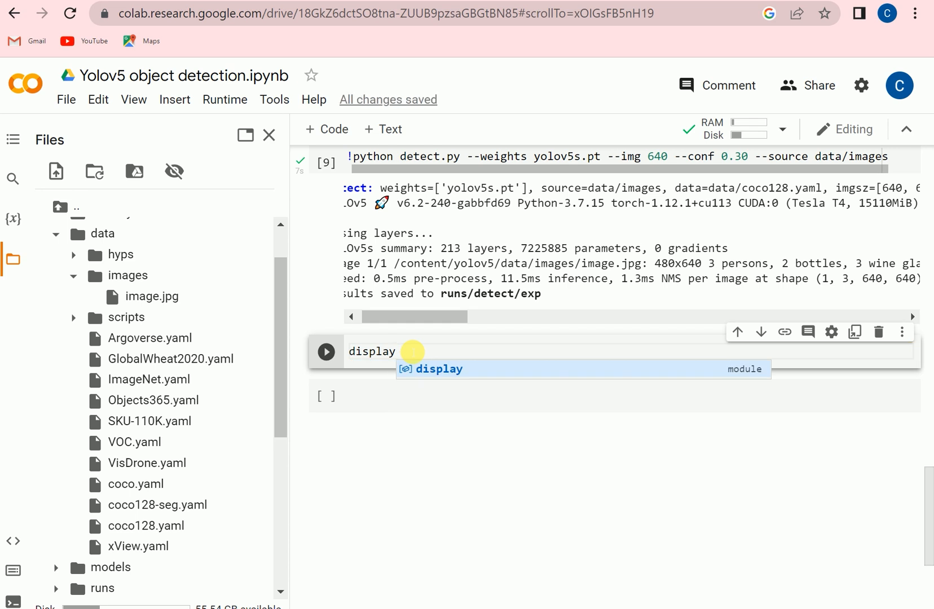
text(.Image()
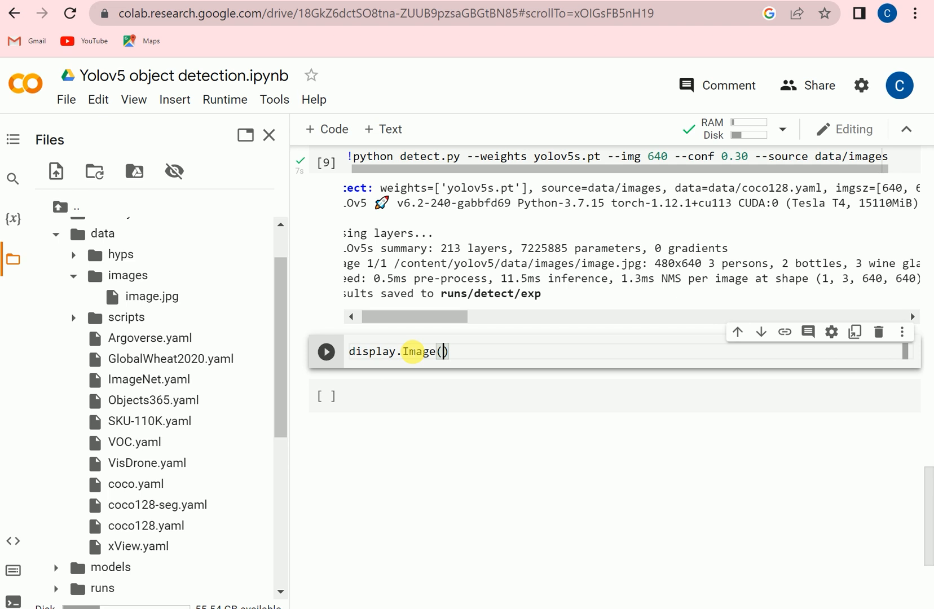
text(filename)
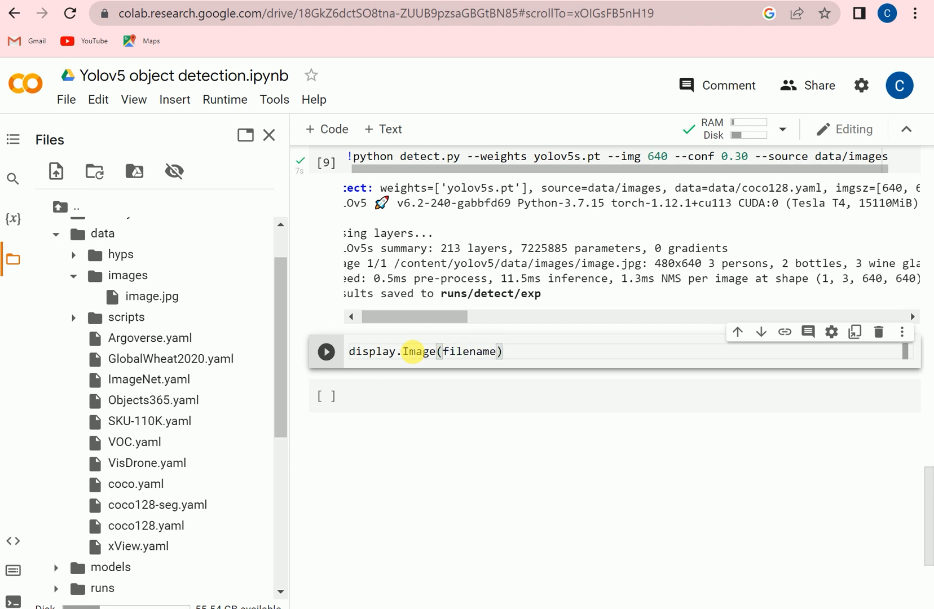
text(=)
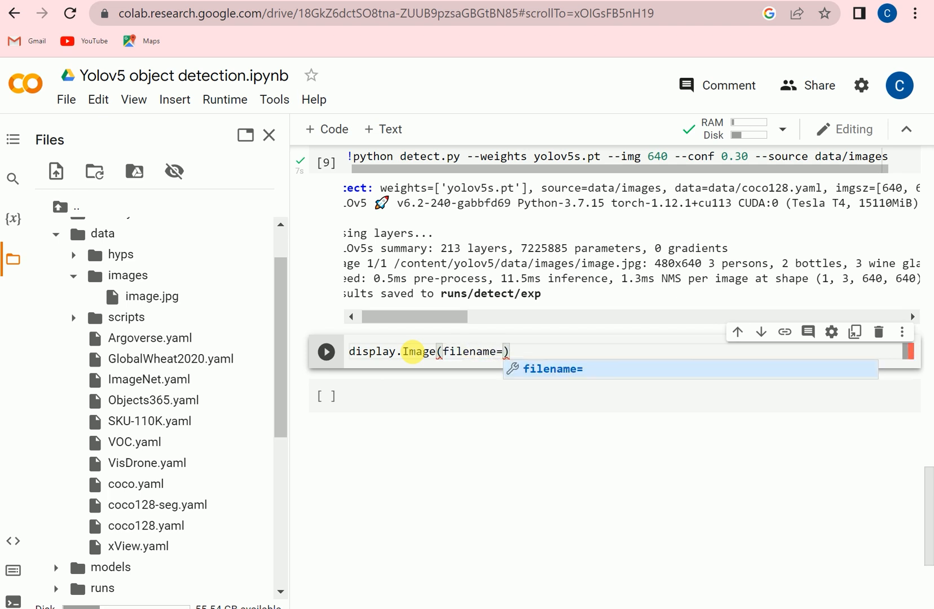
text('runs')
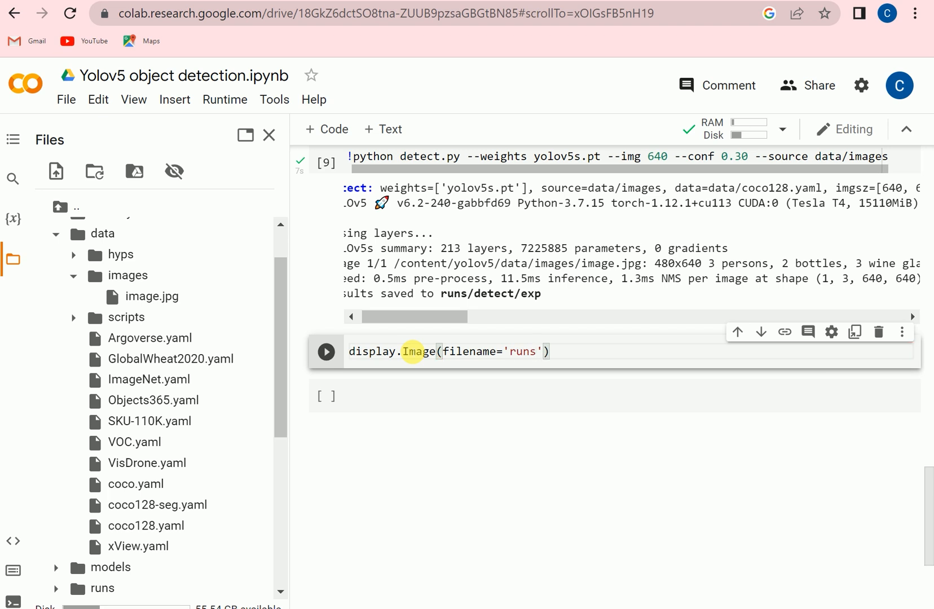
text(detect/)
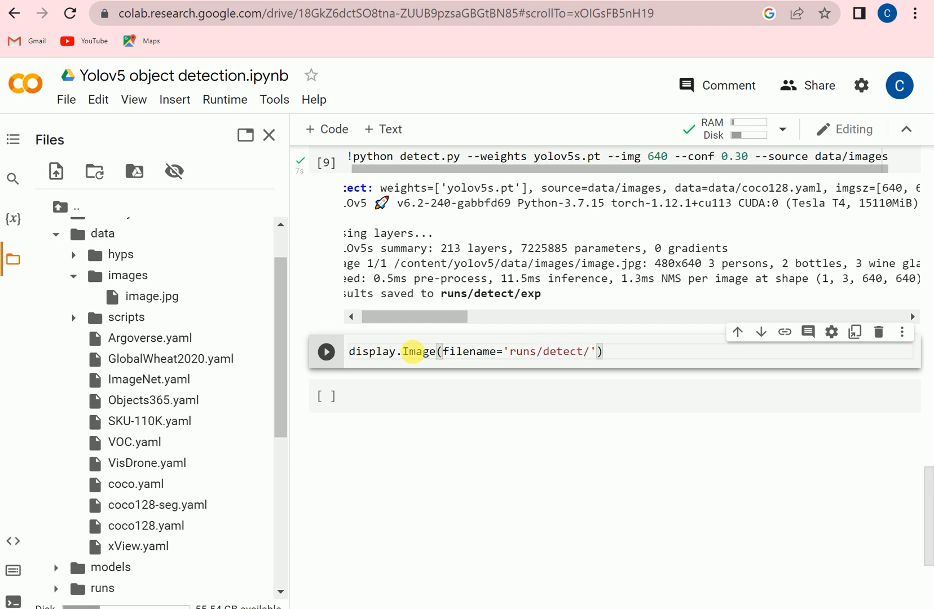
text(exp)
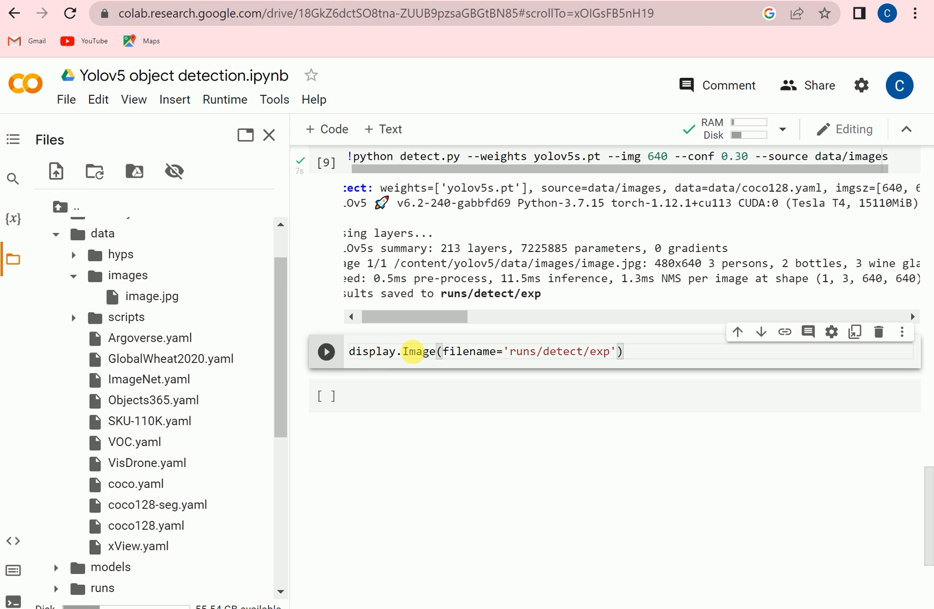
text(/)
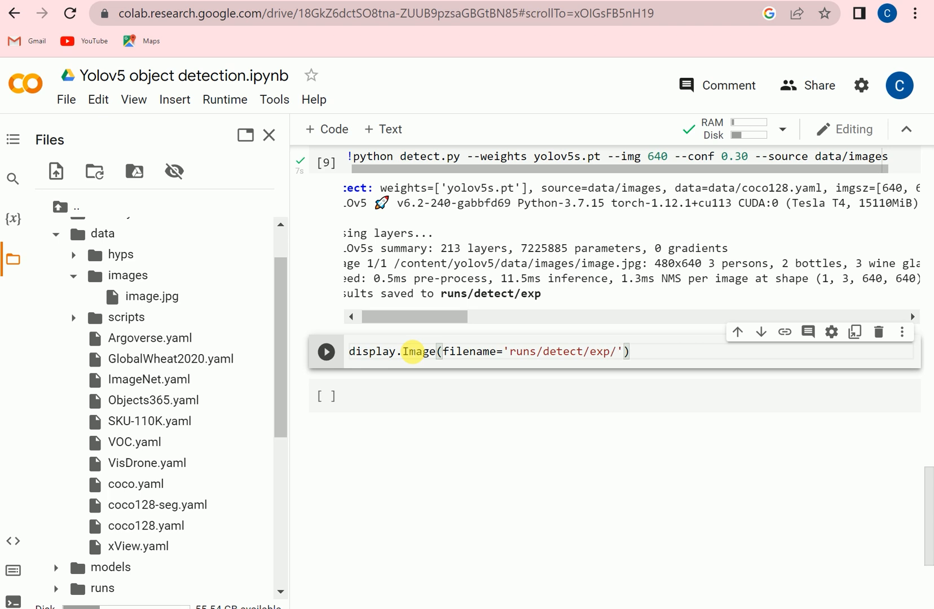
text(image.jpg)
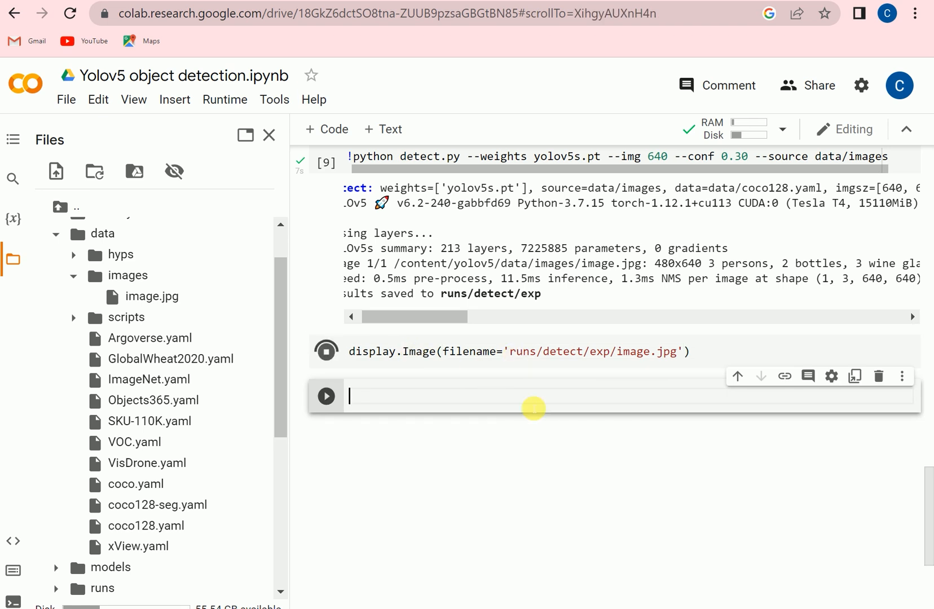
Step: Review the output photo with labelled boxes for people, chair, glasses, cups, bottle and knife
click(326, 350)
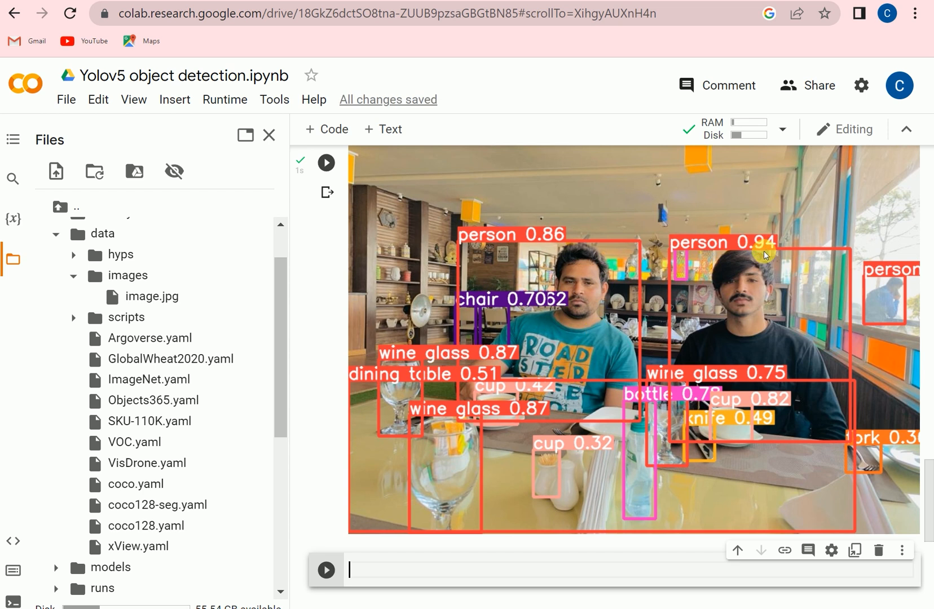
mouse_move(558, 470)
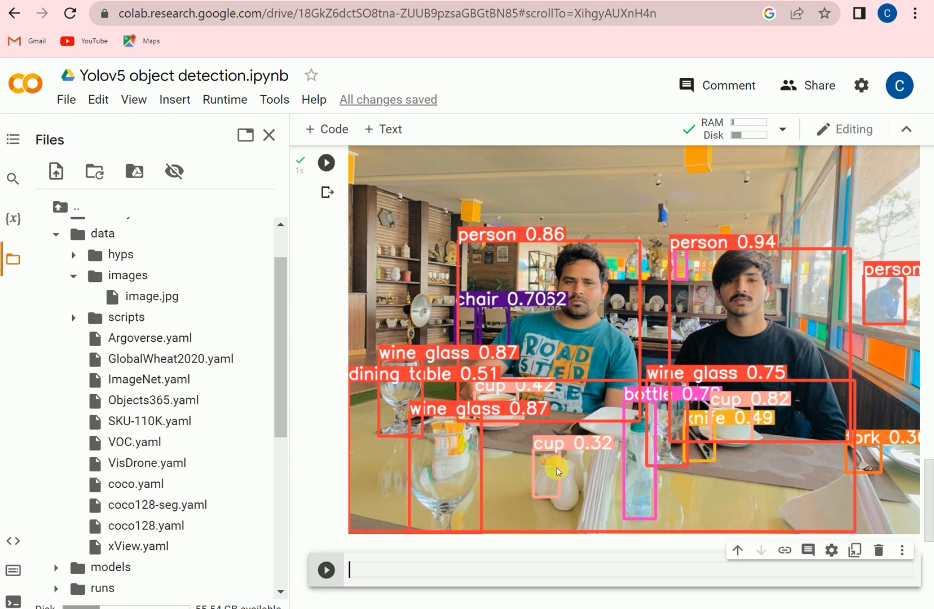
mouse_move(637, 442)
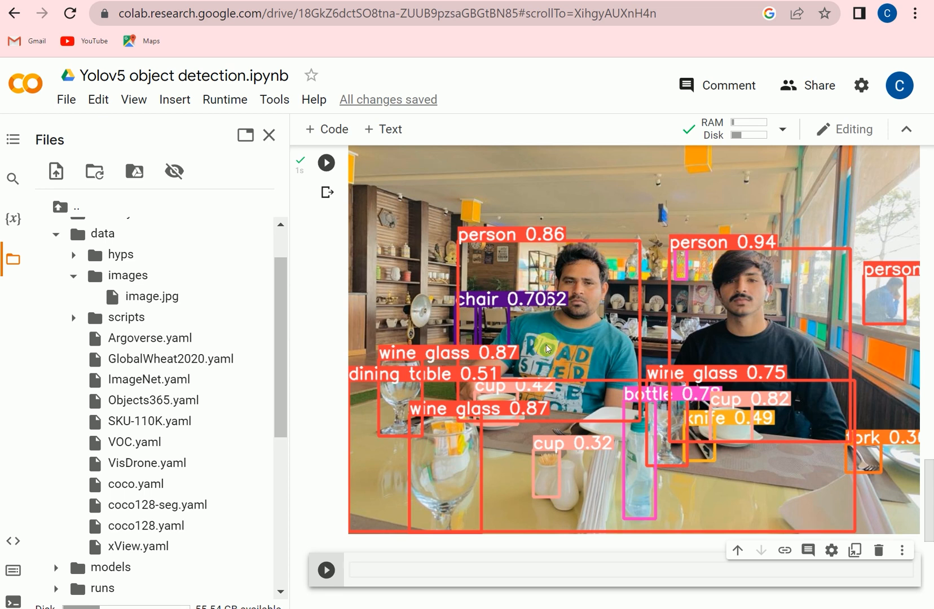
mouse_move(587, 479)
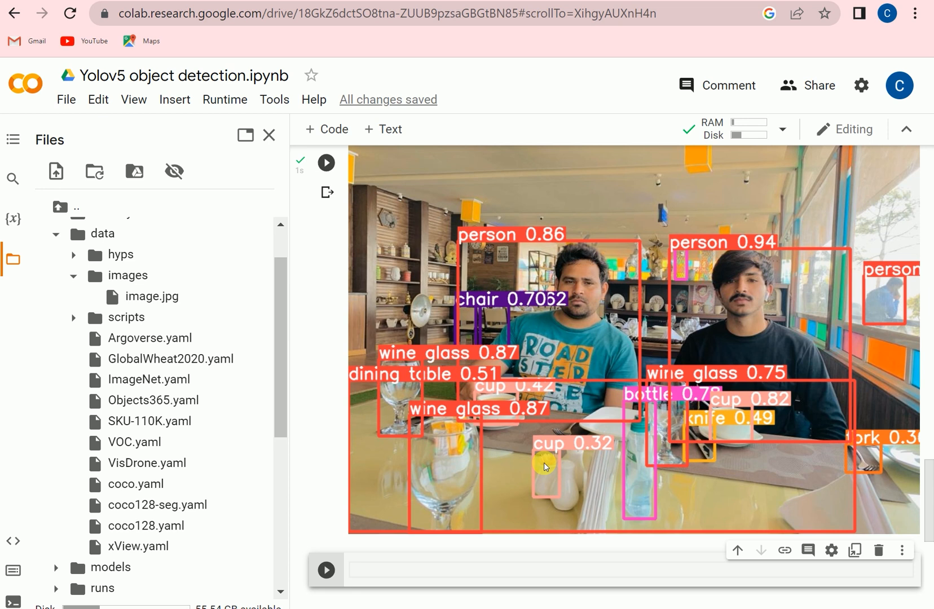
mouse_move(559, 460)
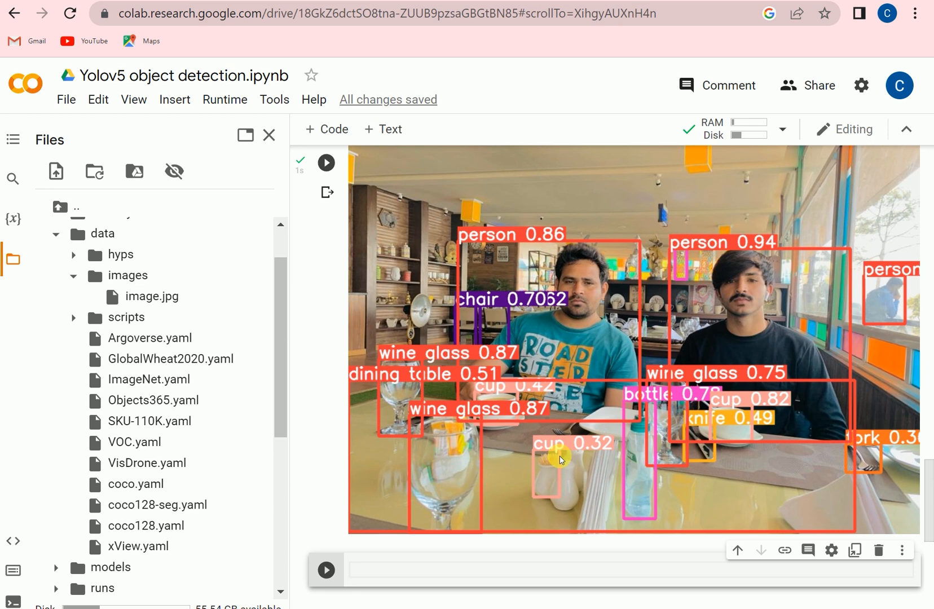